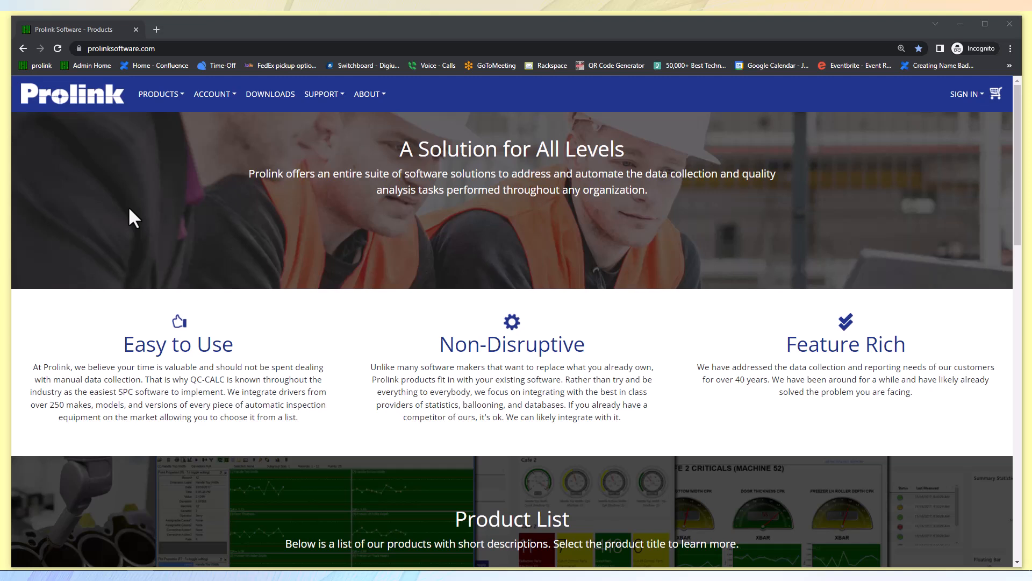
{"action": "mouse_move", "coordinate": [132, 70]}
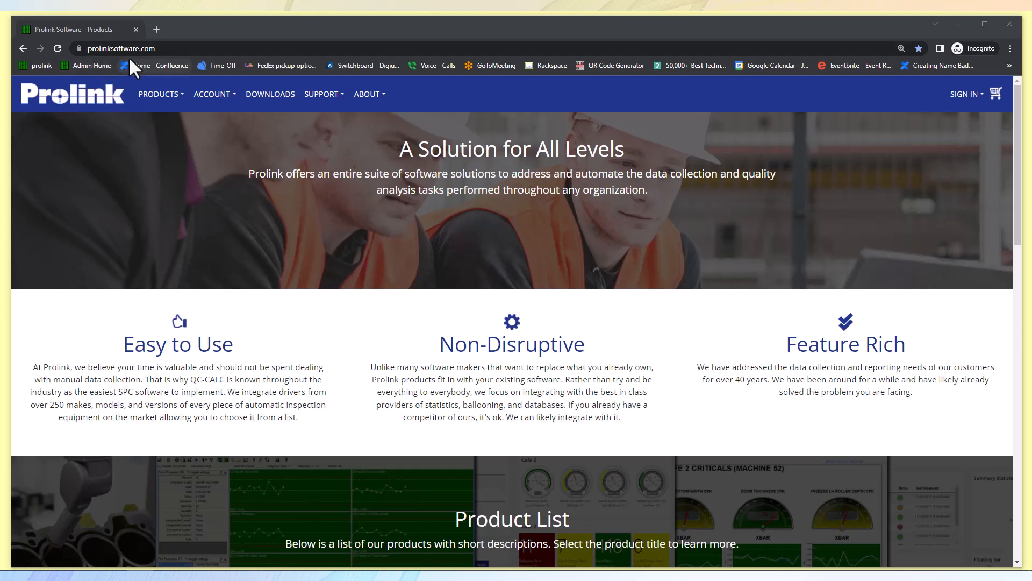
{"action": "mouse_move", "coordinate": [235, 146]}
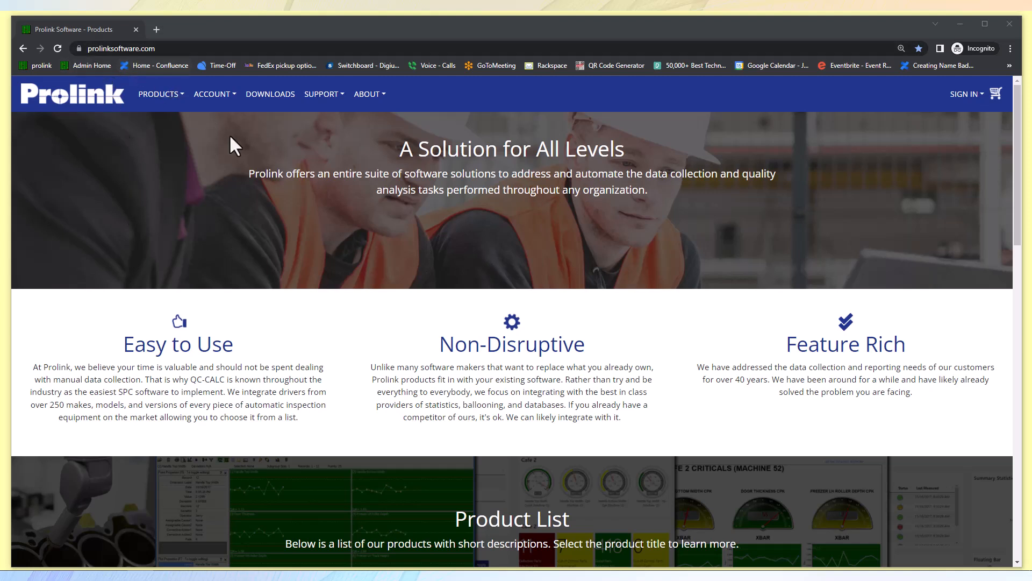
{"action": "mouse_move", "coordinate": [966, 93]}
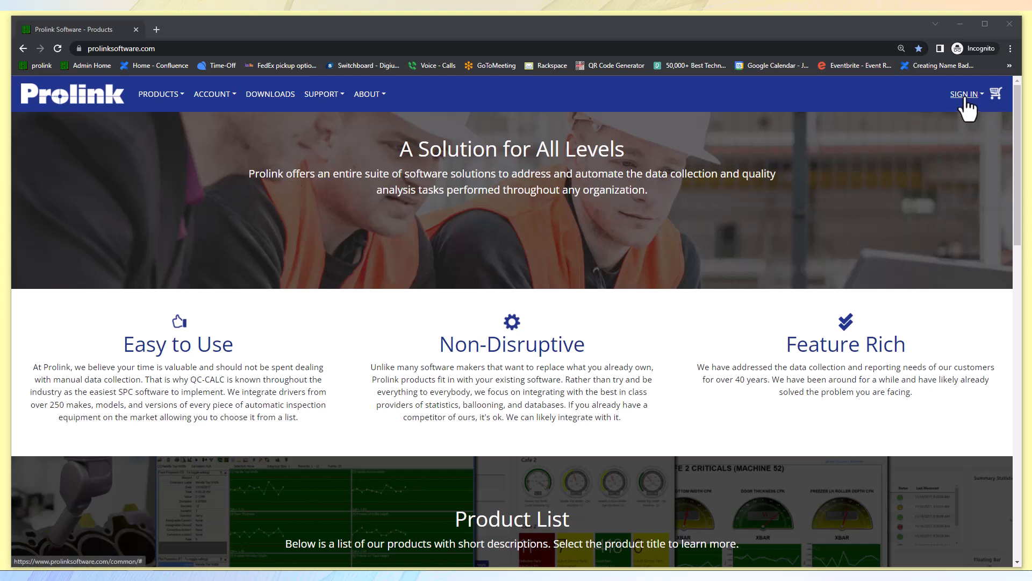
- Go to the Prolink Software sign-in page from the top navigation bar
{"action": "left_click", "coordinate": [964, 94]}
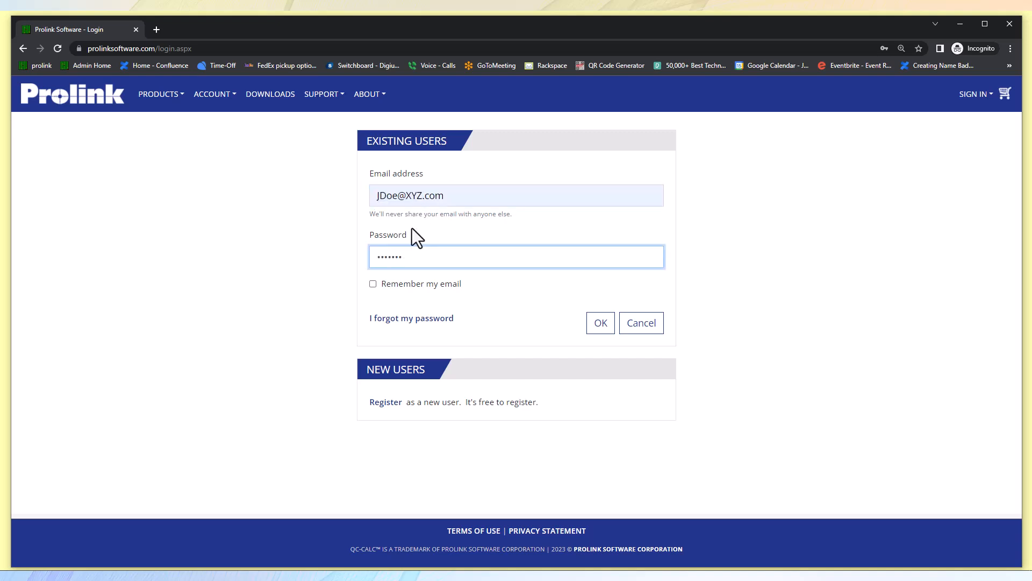
- Tick 'Remember my email' and view the new-user Register Account form
{"action": "left_click", "coordinate": [373, 284]}
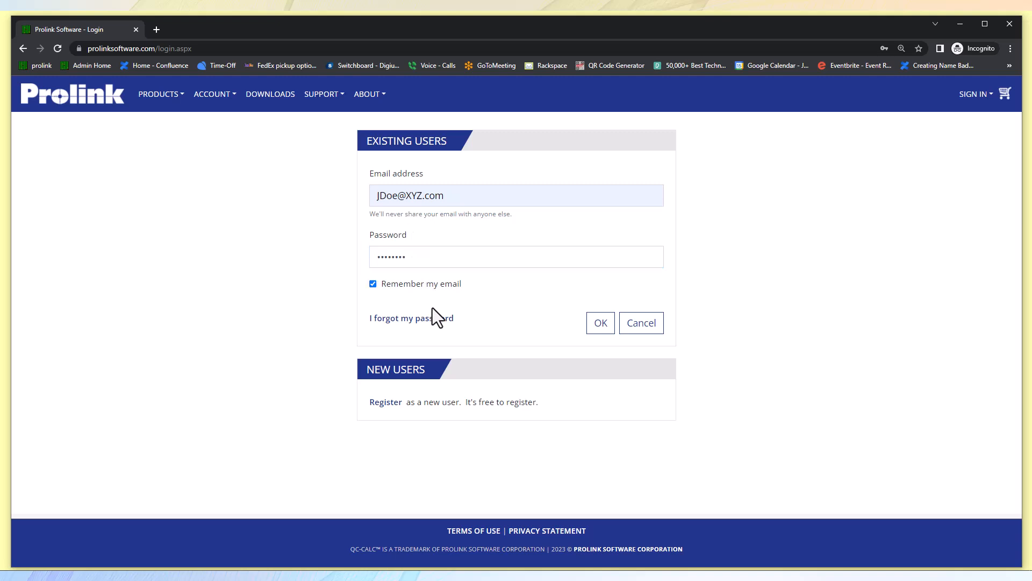
{"action": "mouse_move", "coordinate": [381, 414]}
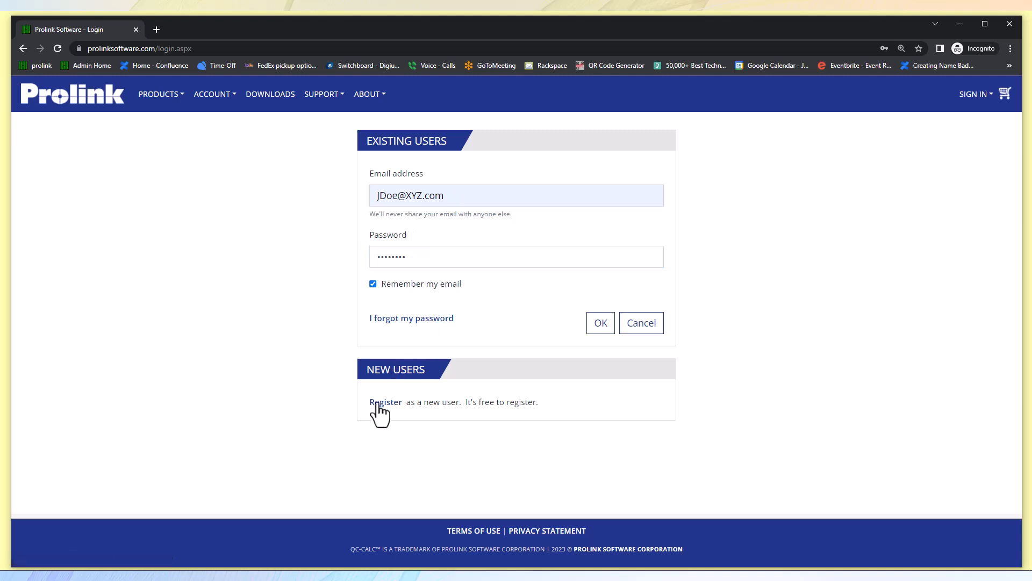
{"action": "mouse_move", "coordinate": [385, 401]}
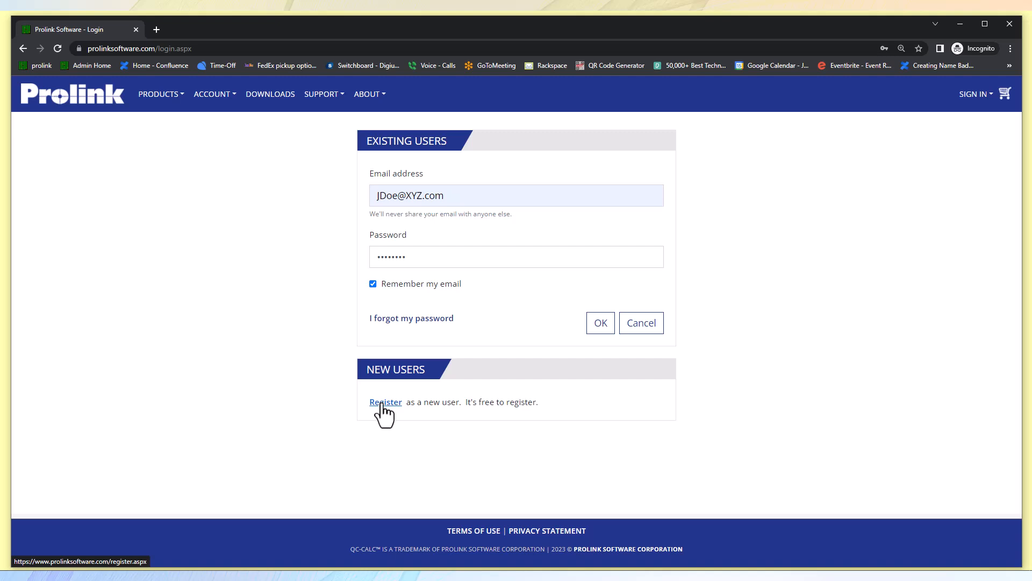
{"action": "left_click", "coordinate": [385, 402]}
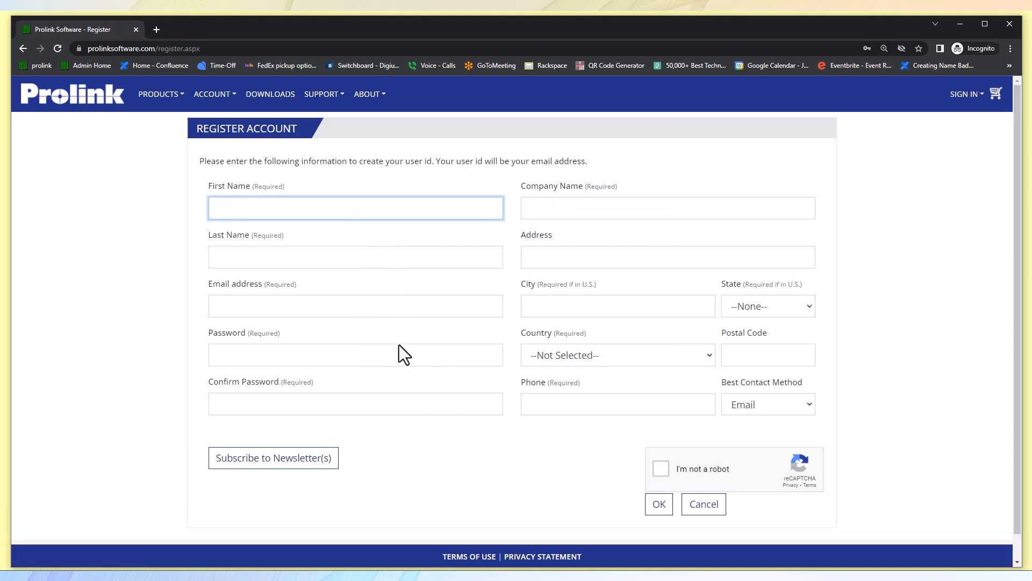
{"action": "mouse_move", "coordinate": [495, 351]}
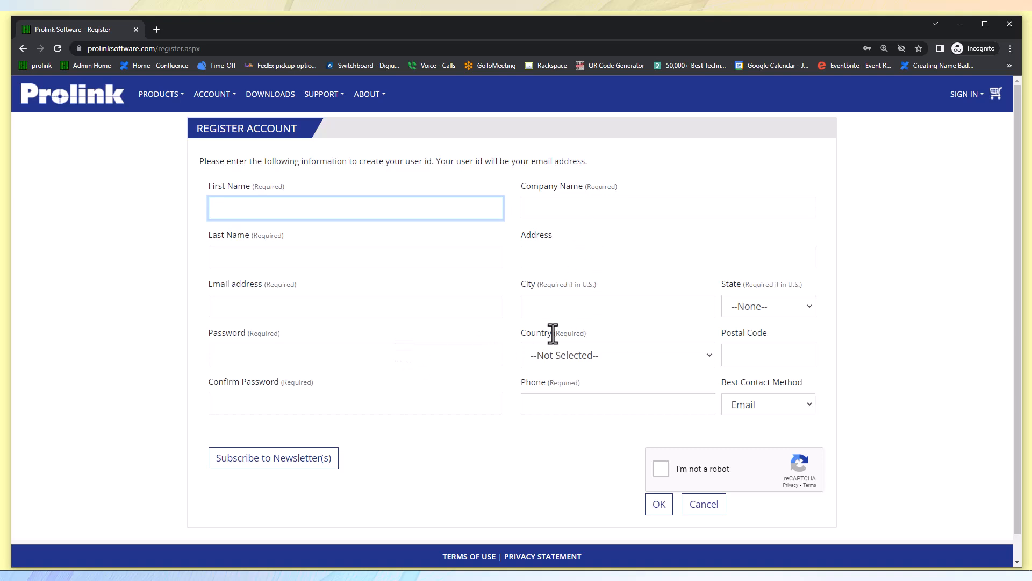
{"action": "mouse_move", "coordinate": [574, 363]}
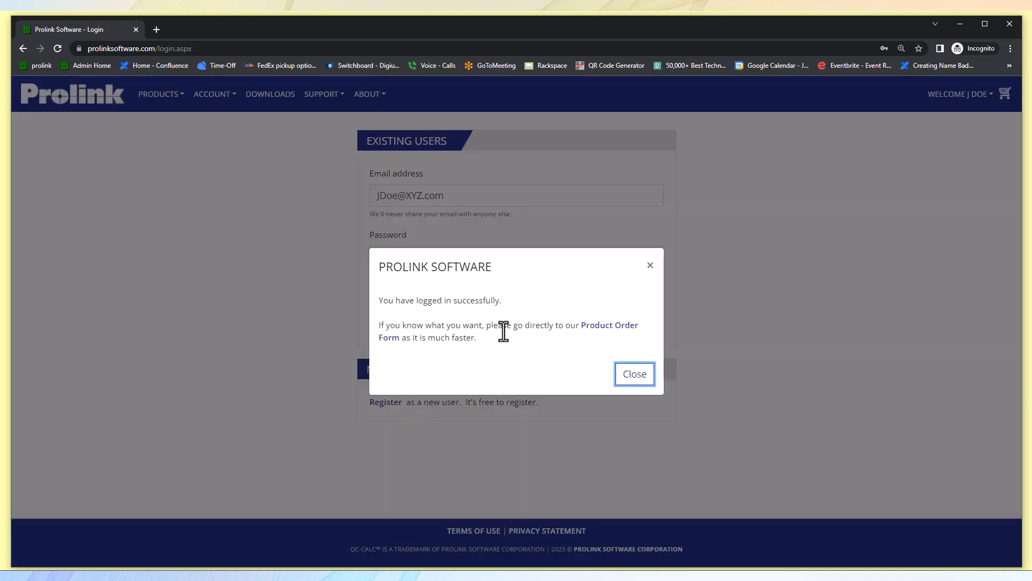
- Dismiss the successful login message and open the product downloads list
{"action": "left_click", "coordinate": [632, 373]}
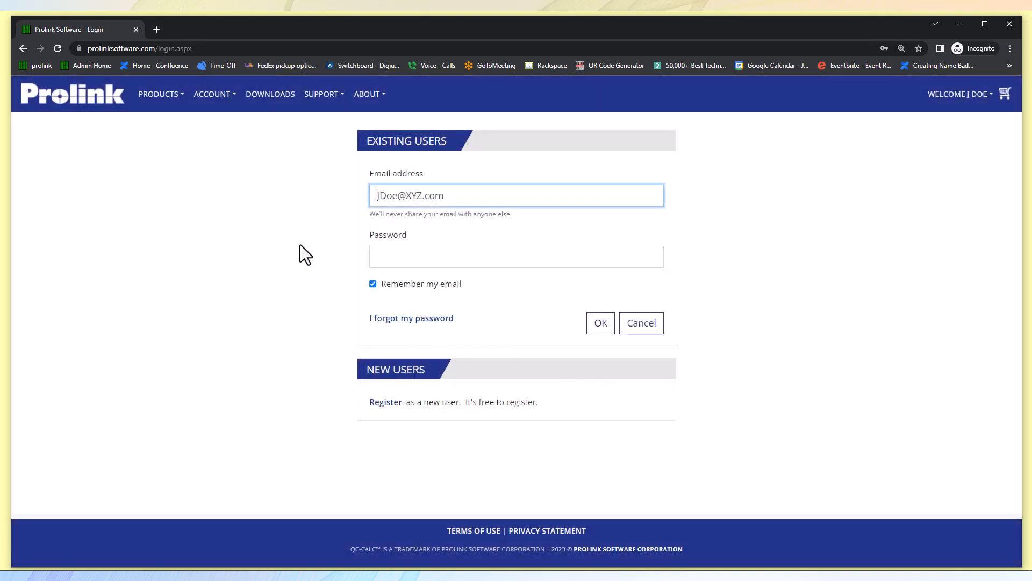
{"action": "mouse_move", "coordinate": [270, 133]}
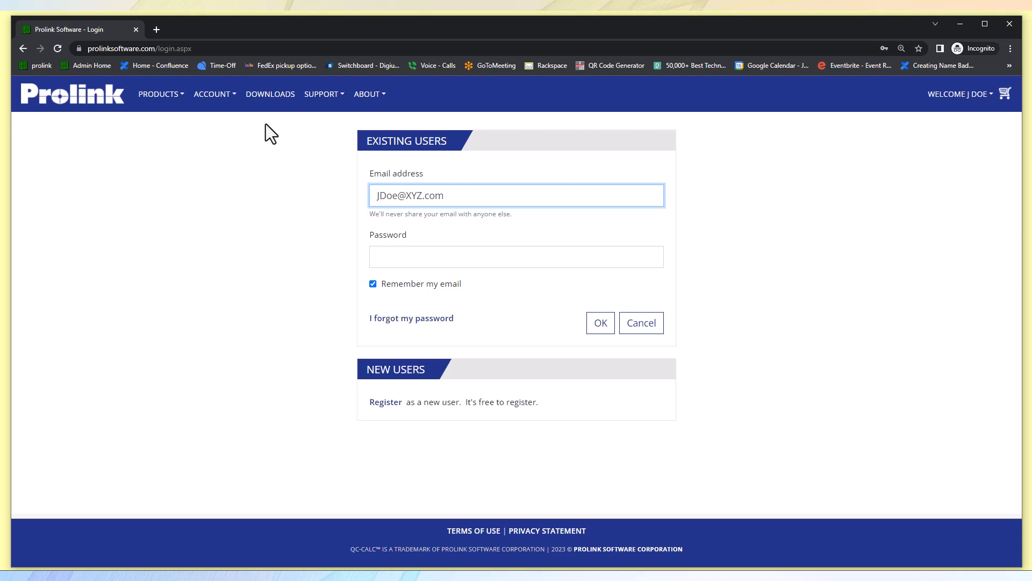
{"action": "left_click", "coordinate": [270, 94]}
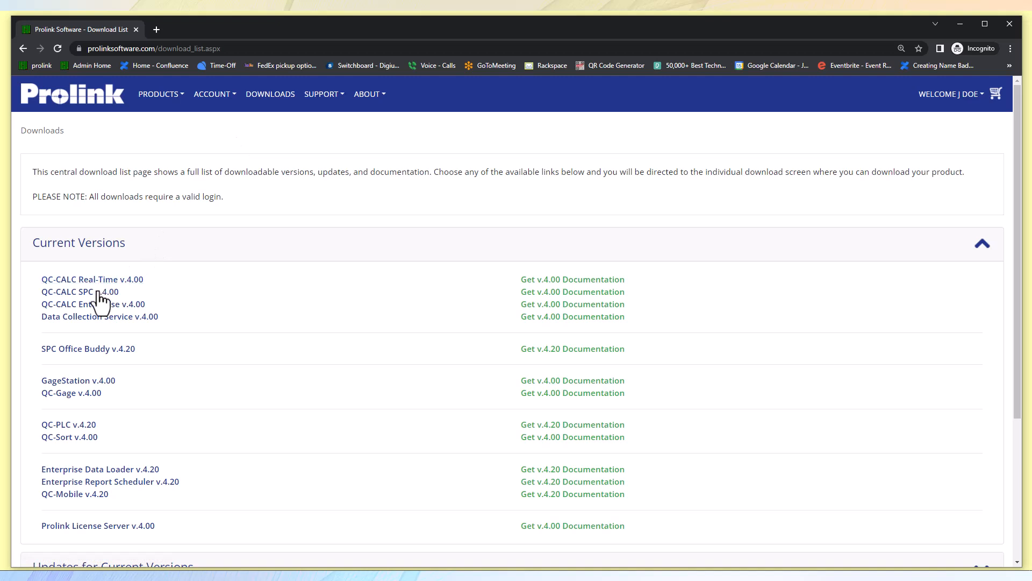
{"action": "mouse_move", "coordinate": [103, 345]}
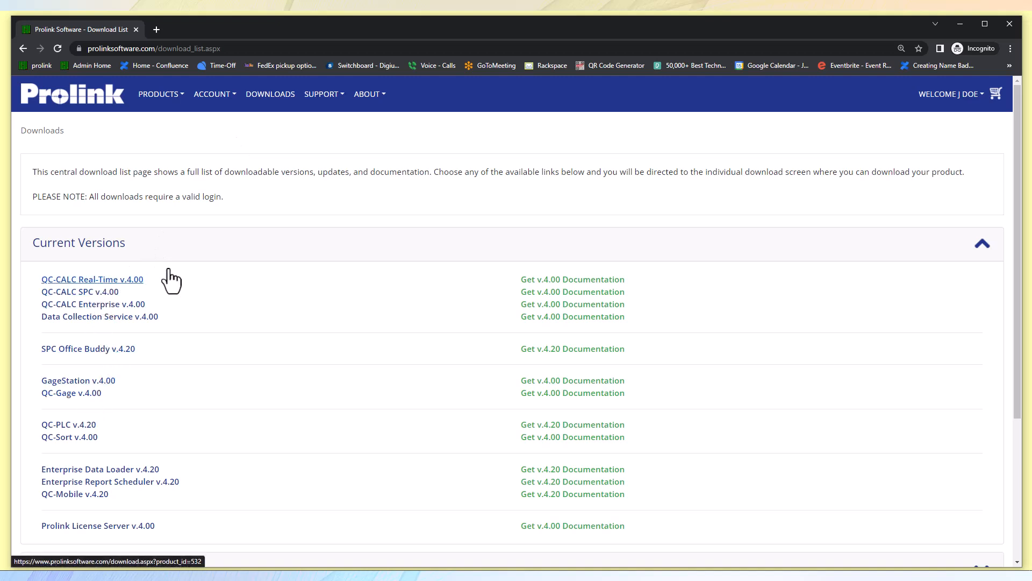
- Open the QC-CALC Real-Time v.4.00 download page, then return to the login page
{"action": "left_click", "coordinate": [92, 278]}
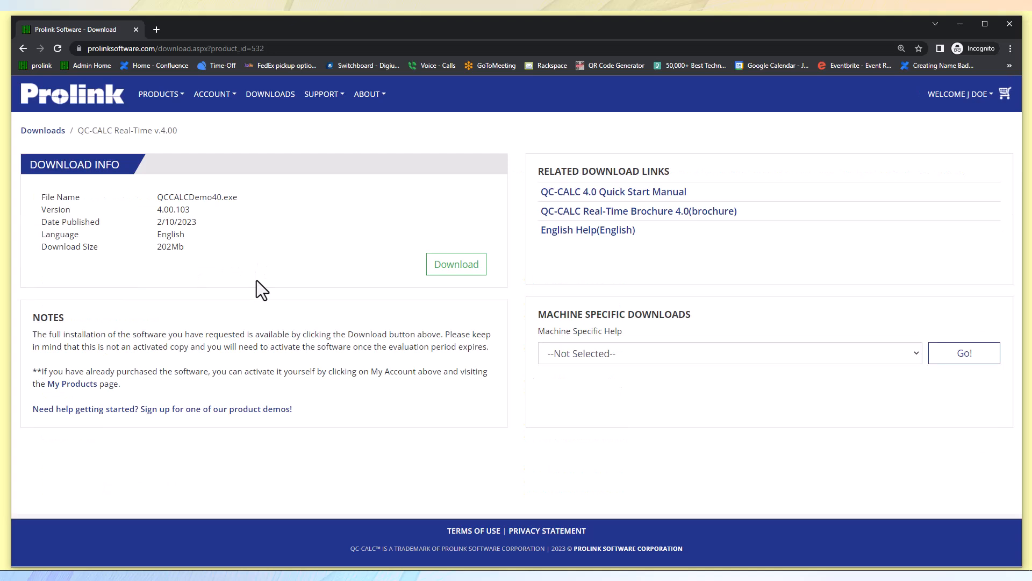
{"action": "mouse_move", "coordinate": [294, 277]}
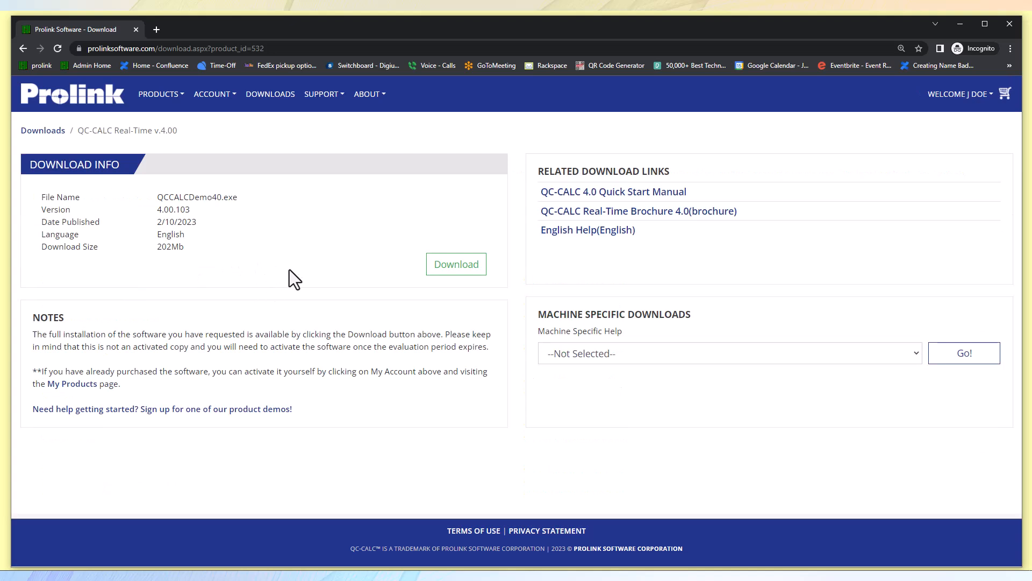
{"action": "mouse_move", "coordinate": [455, 264]}
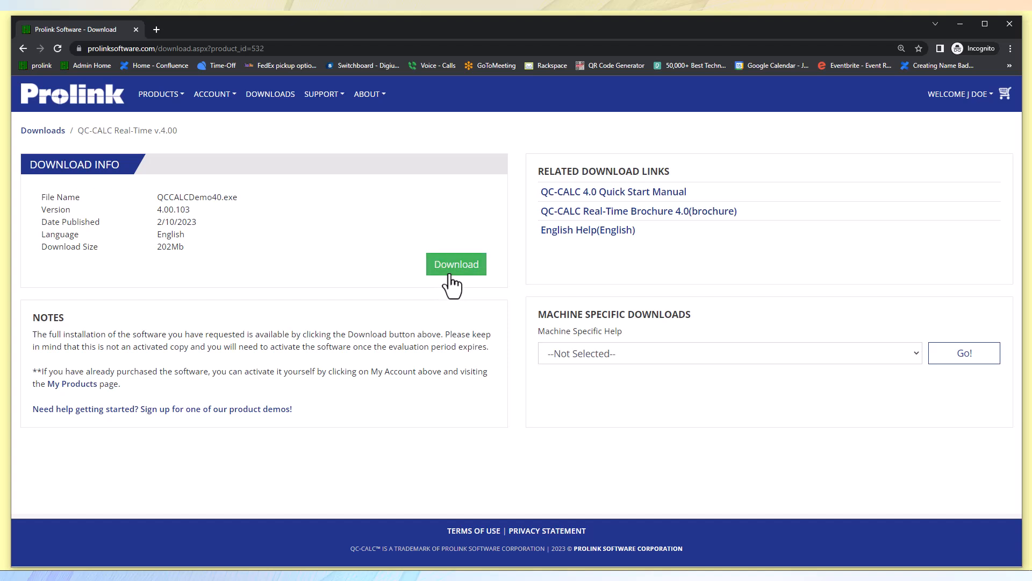
{"action": "mouse_move", "coordinate": [369, 270]}
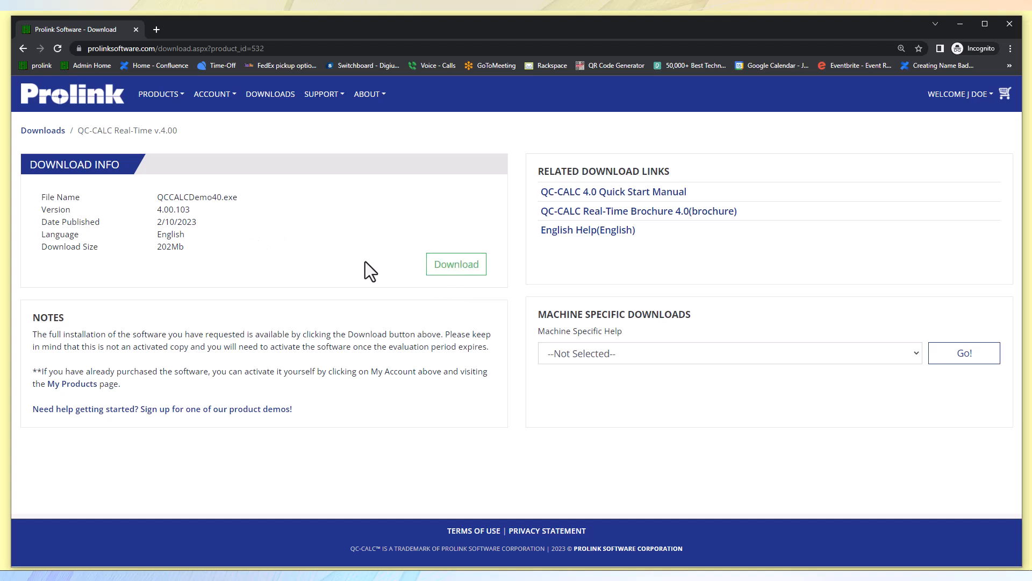
{"action": "left_click", "coordinate": [455, 264]}
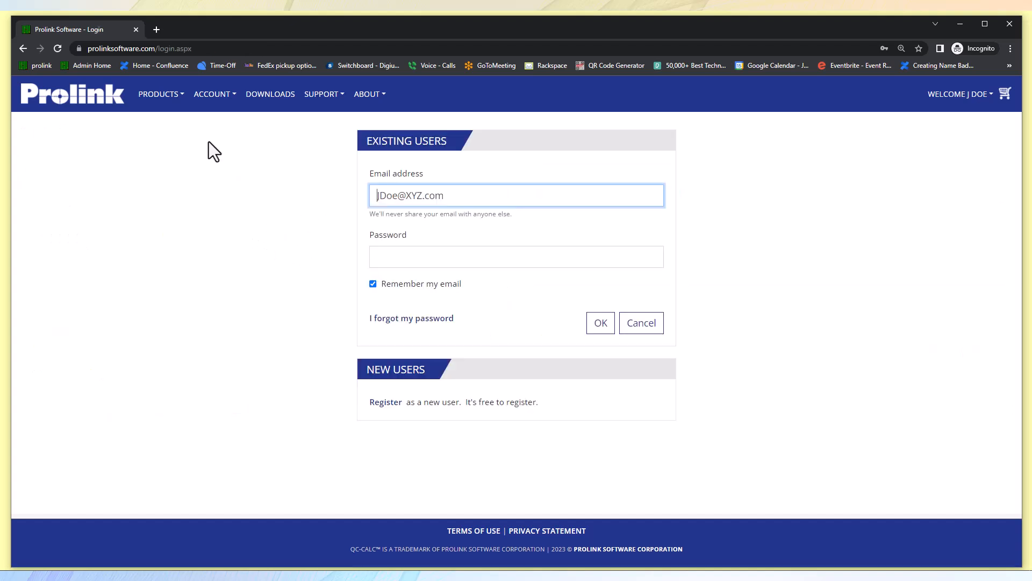
- From owned software, open QC-CALC Real-Time v.4.00.103 details and choose Download Full Install
{"action": "left_click", "coordinate": [211, 93]}
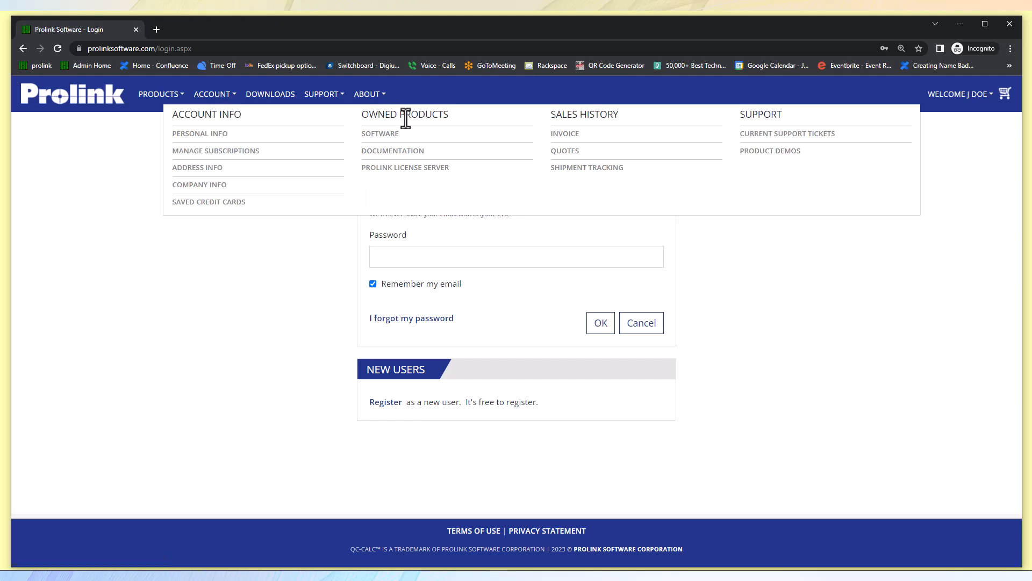
{"action": "left_click", "coordinate": [380, 133]}
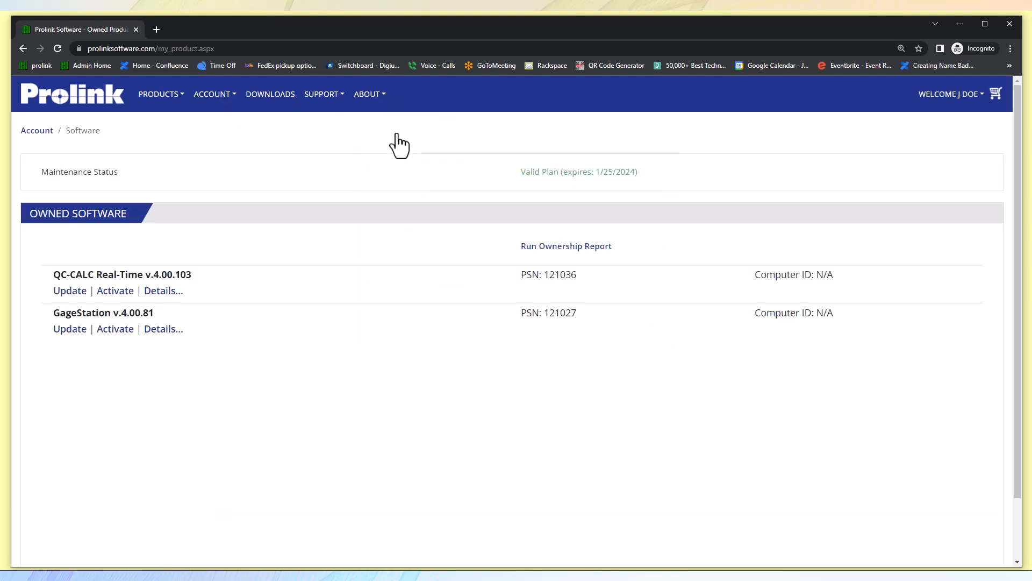
{"action": "mouse_move", "coordinate": [311, 276]}
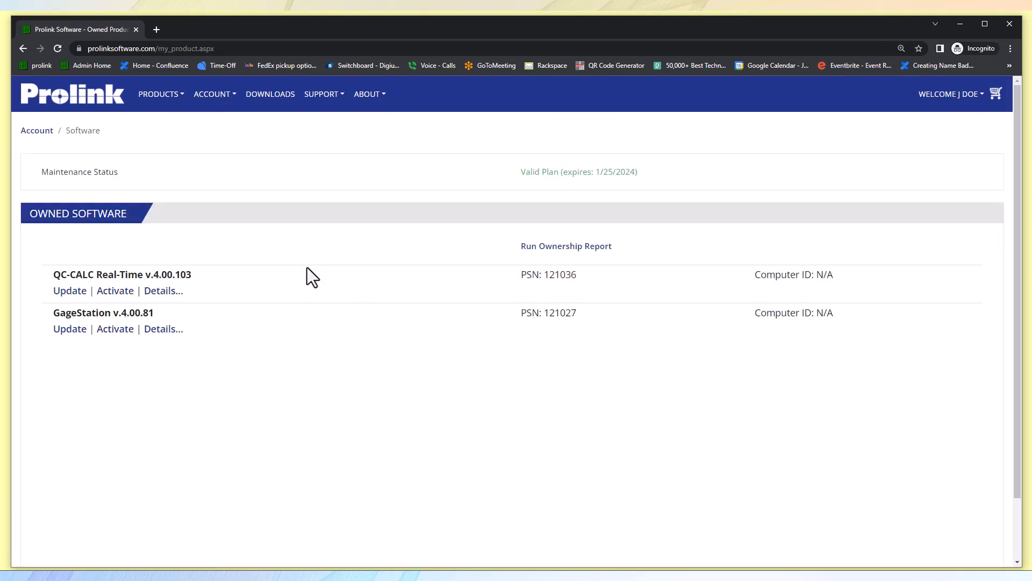
{"action": "mouse_move", "coordinate": [313, 293]}
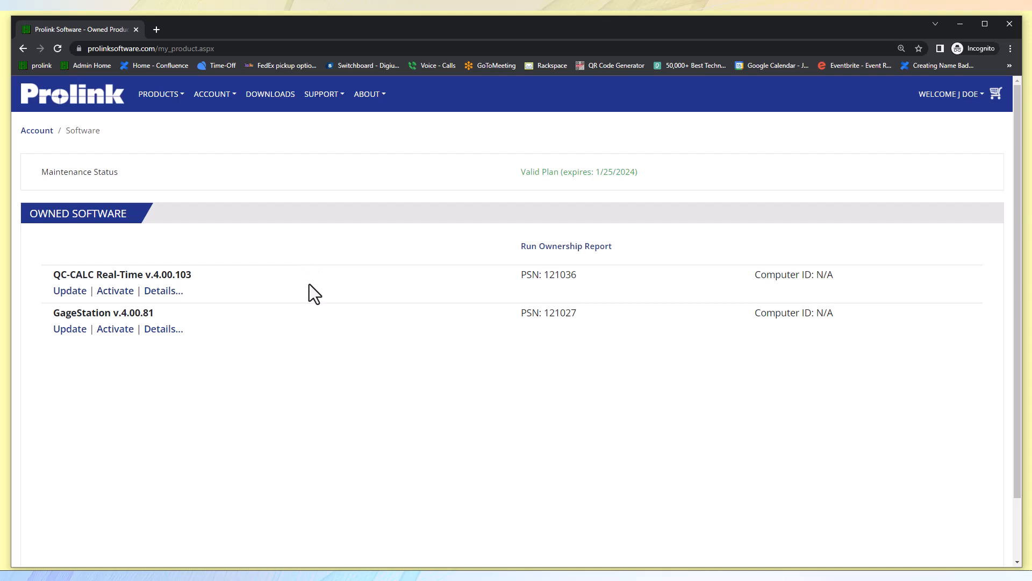
{"action": "mouse_move", "coordinate": [164, 290]}
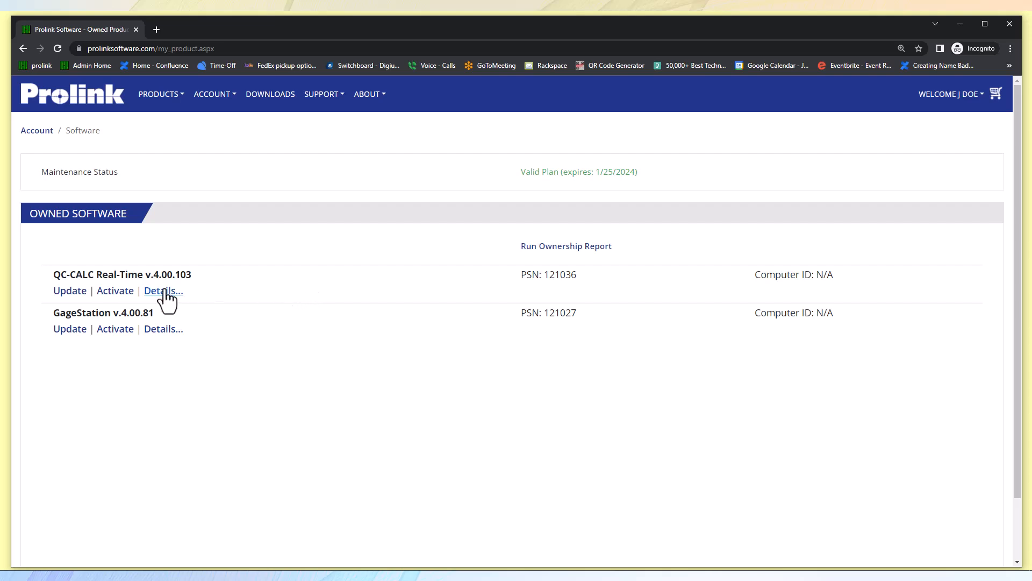
{"action": "left_click", "coordinate": [162, 290]}
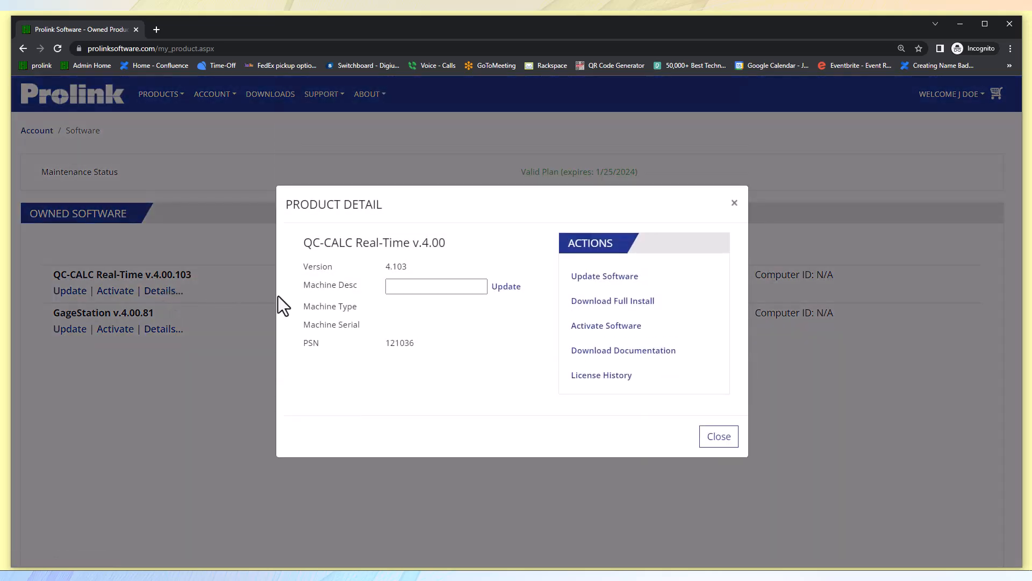
{"action": "mouse_move", "coordinate": [604, 281]}
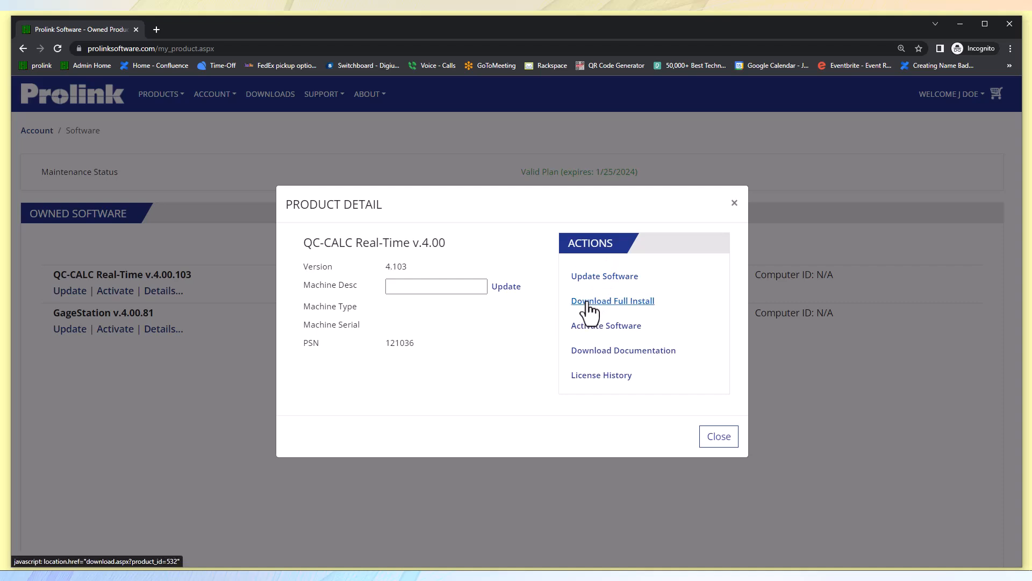
{"action": "mouse_move", "coordinate": [504, 284]}
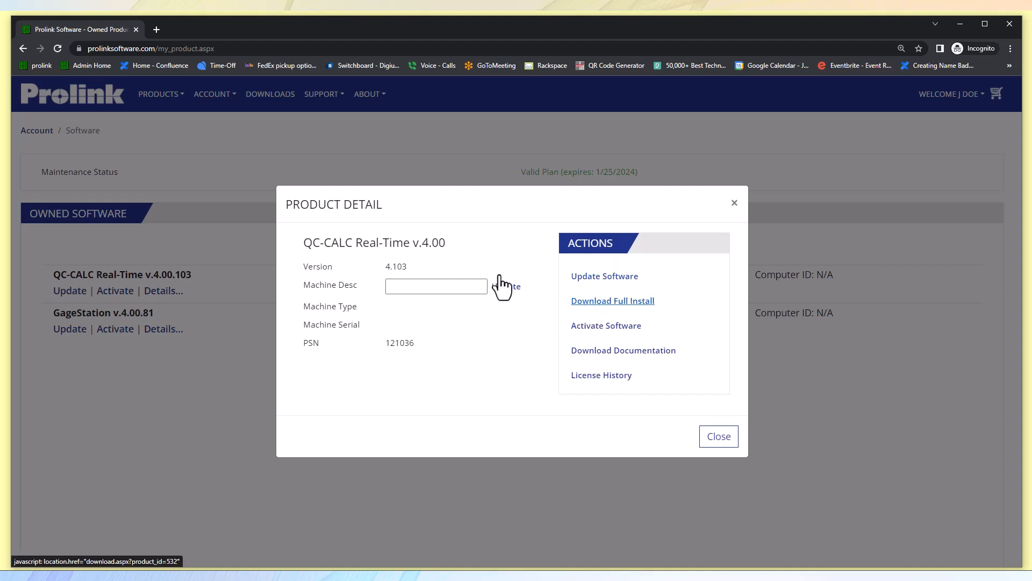
{"action": "left_click", "coordinate": [612, 300]}
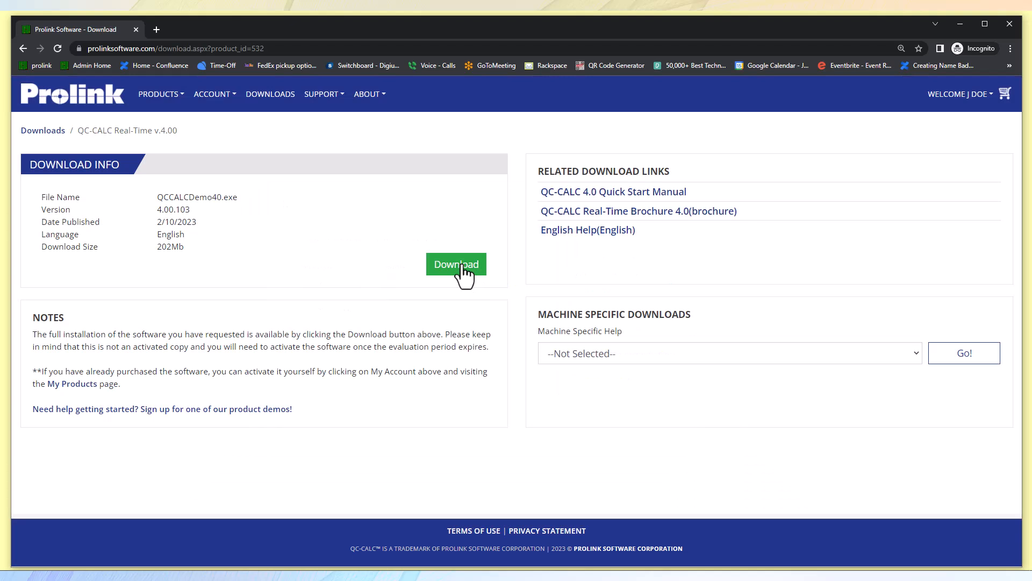
- Start downloading the 193 MB installer QCCALCDemo40.exe
{"action": "left_click", "coordinate": [455, 264]}
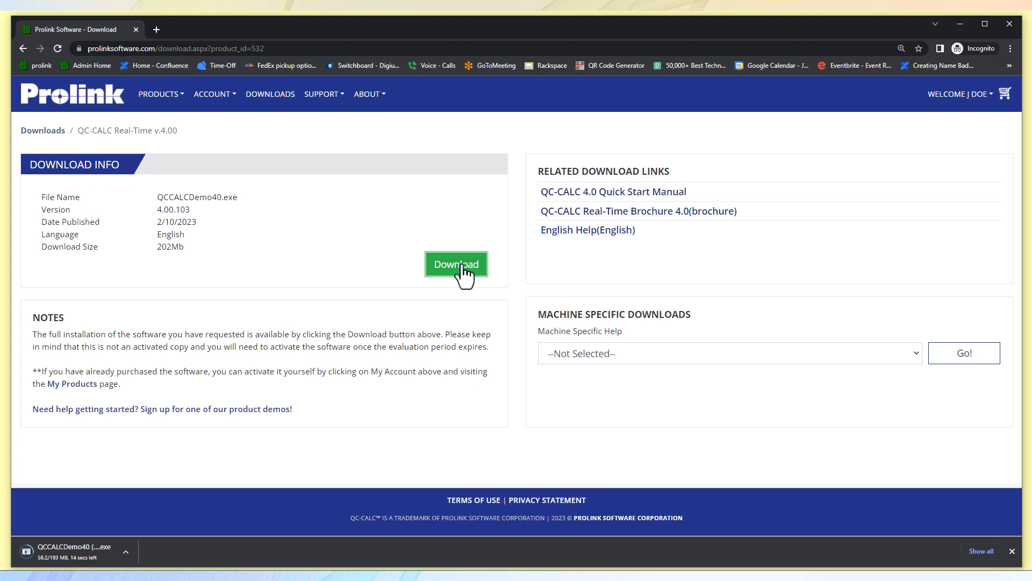
{"action": "mouse_move", "coordinate": [402, 254]}
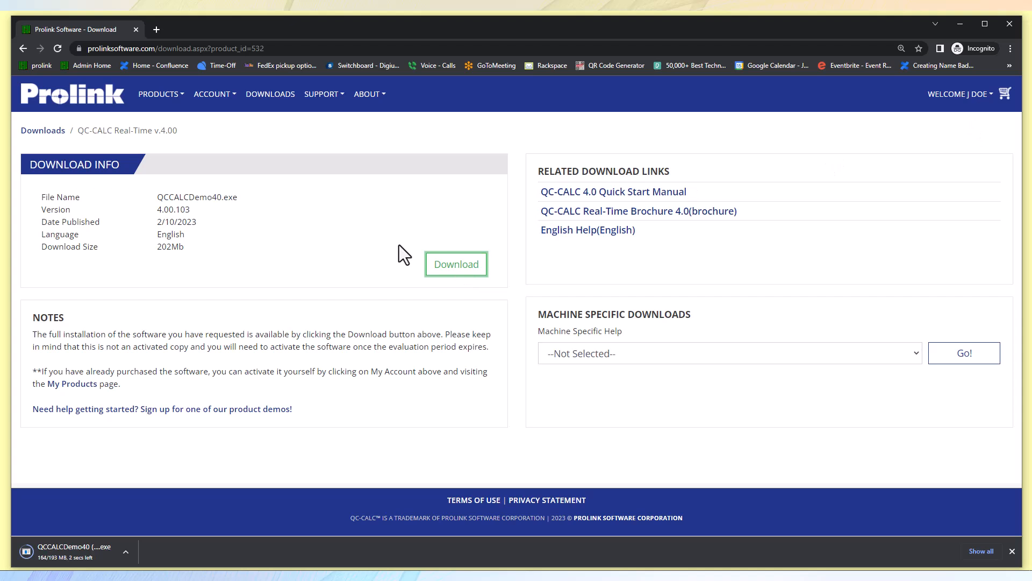
{"action": "mouse_move", "coordinate": [120, 366]}
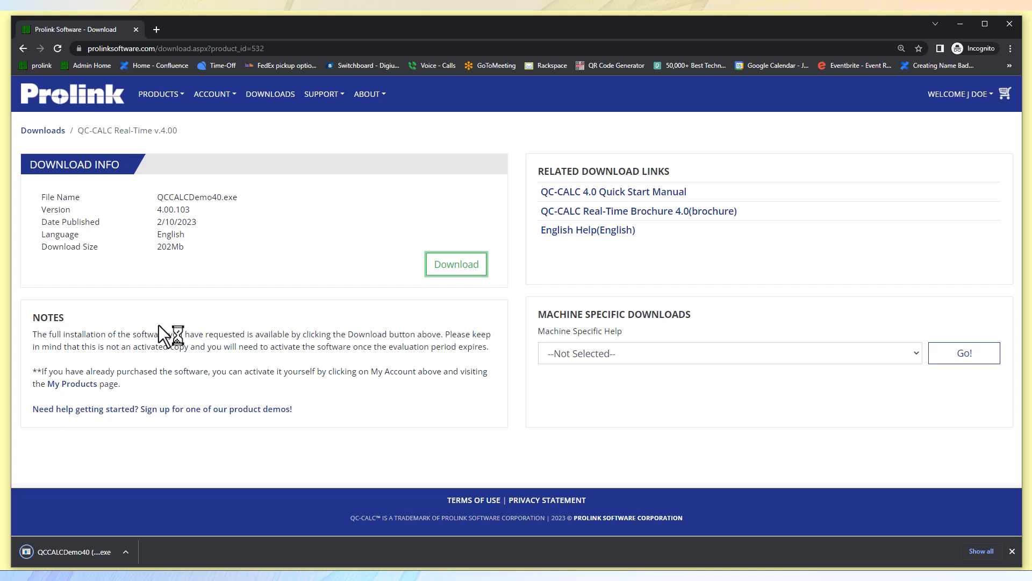
{"action": "mouse_move", "coordinate": [151, 331]}
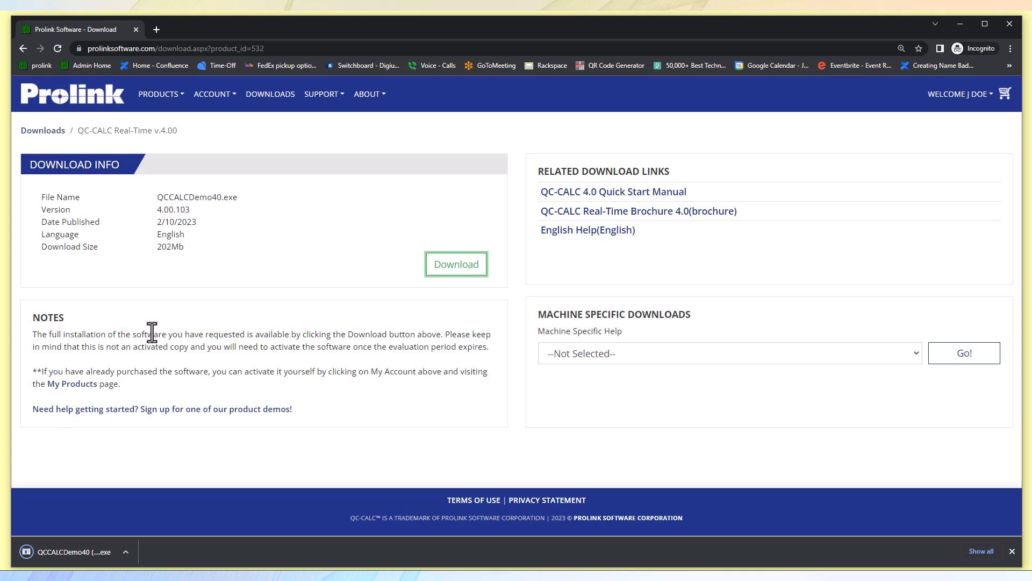
{"action": "mouse_move", "coordinate": [147, 336]}
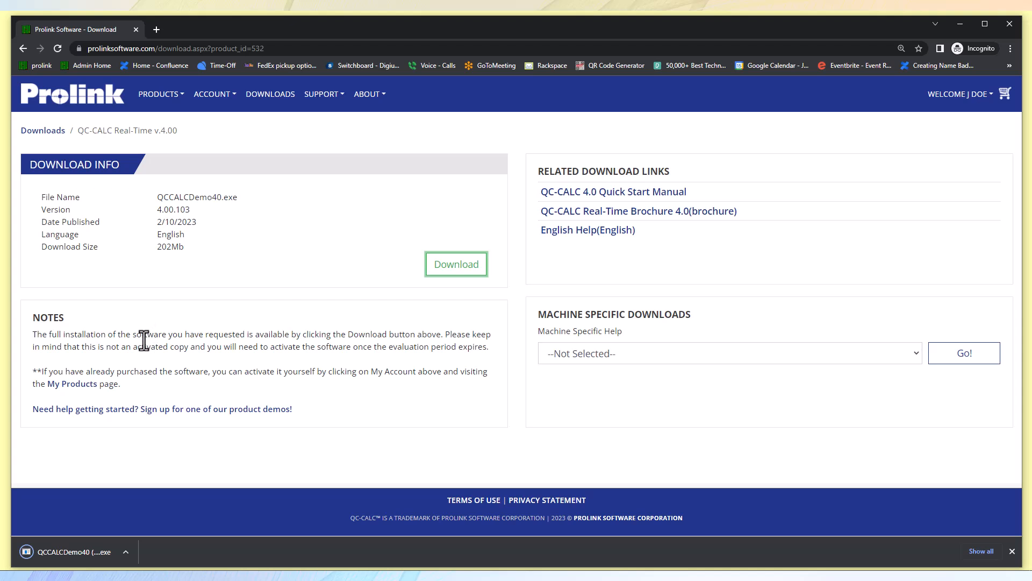
{"action": "mouse_move", "coordinate": [135, 361]}
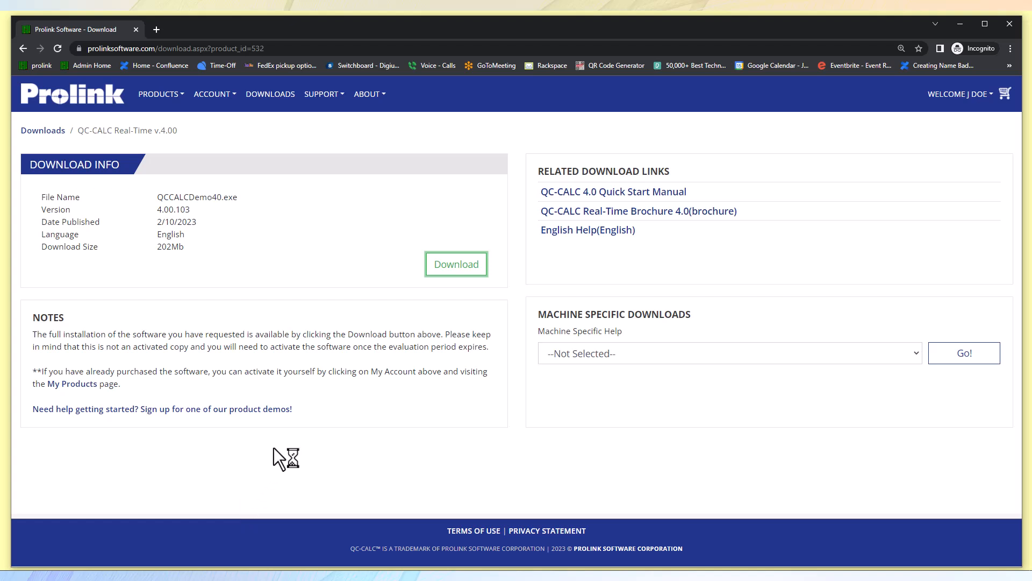
- Run the downloaded QCCALCDemo40.exe so the InstallShield Wizard prepares setup
{"action": "left_click", "coordinate": [456, 263]}
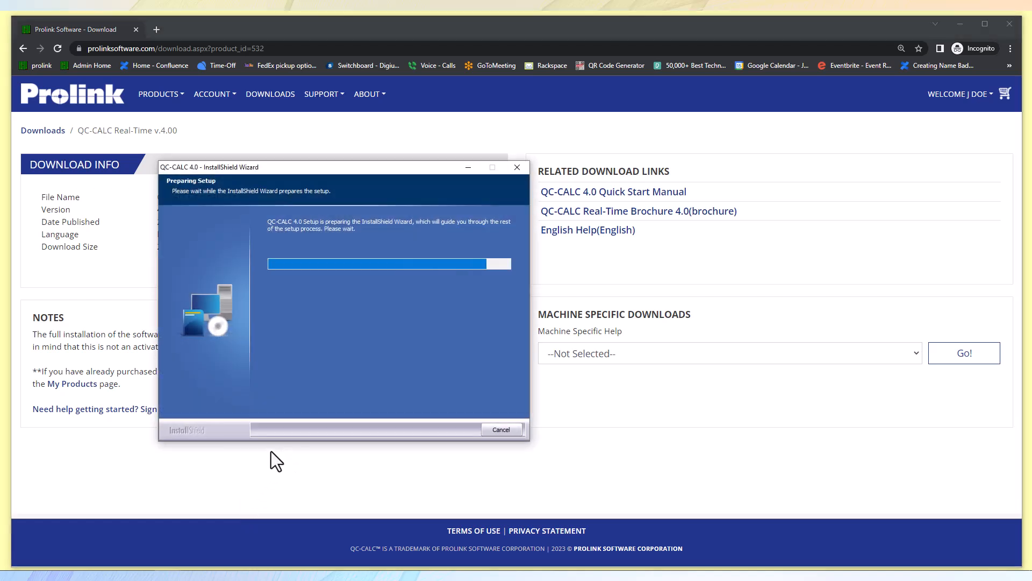
{"action": "mouse_move", "coordinate": [293, 457]}
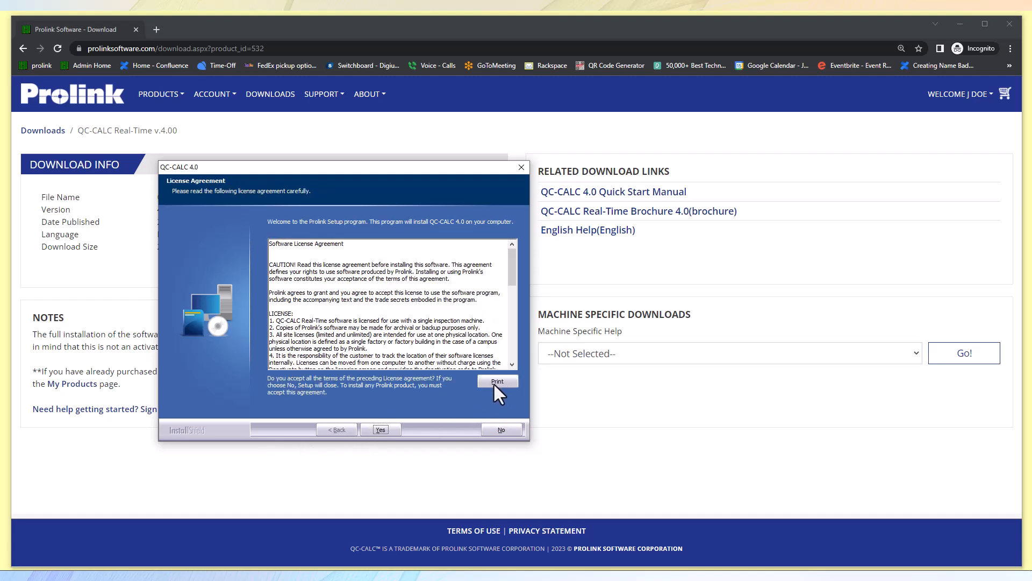
{"action": "mouse_move", "coordinate": [476, 401]}
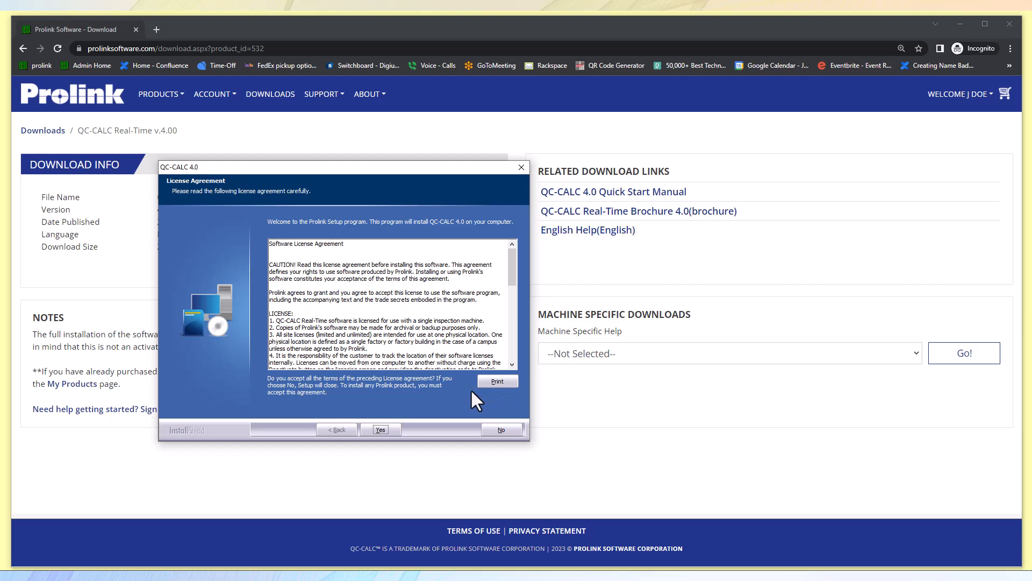
{"action": "mouse_move", "coordinate": [468, 413]}
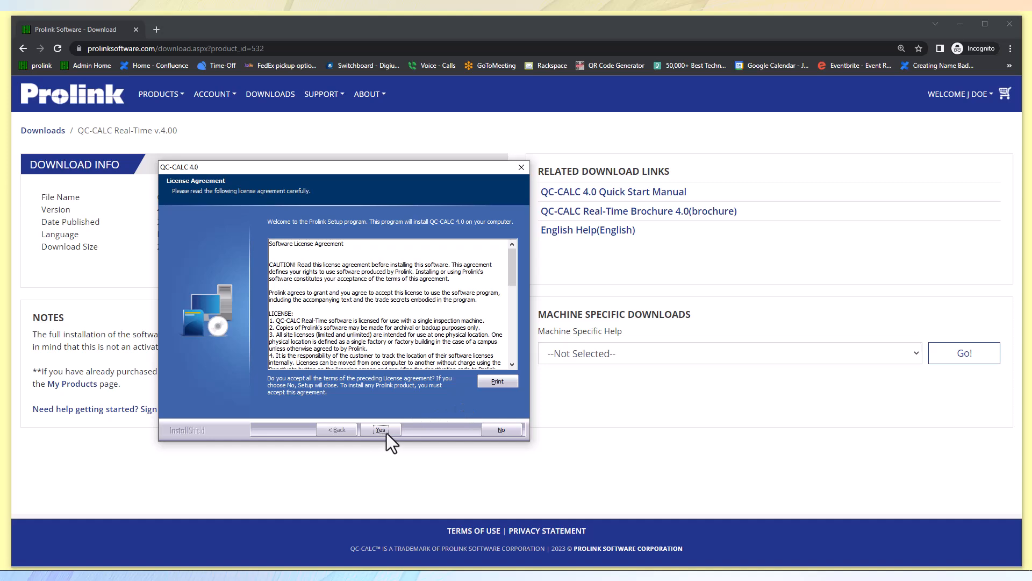
- Accept the QC-CALC 4.0 software license agreement
{"action": "left_click", "coordinate": [380, 429]}
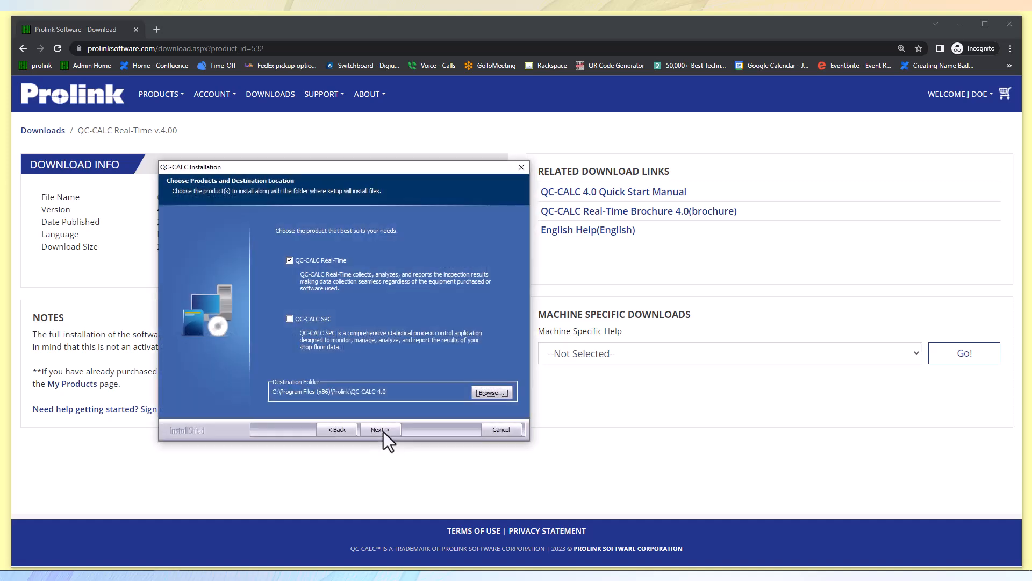
{"action": "mouse_move", "coordinate": [386, 444]}
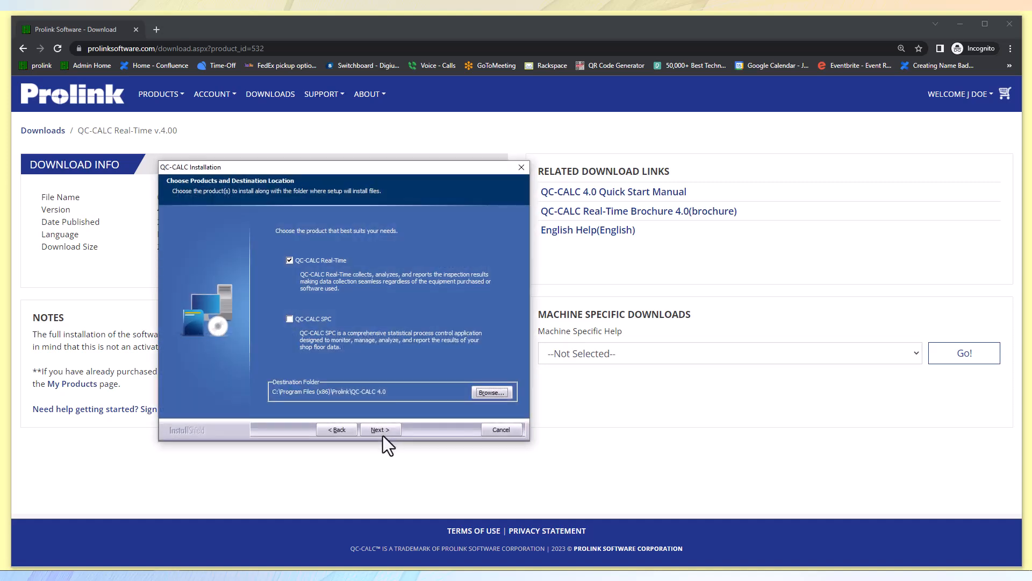
{"action": "mouse_move", "coordinate": [361, 237]}
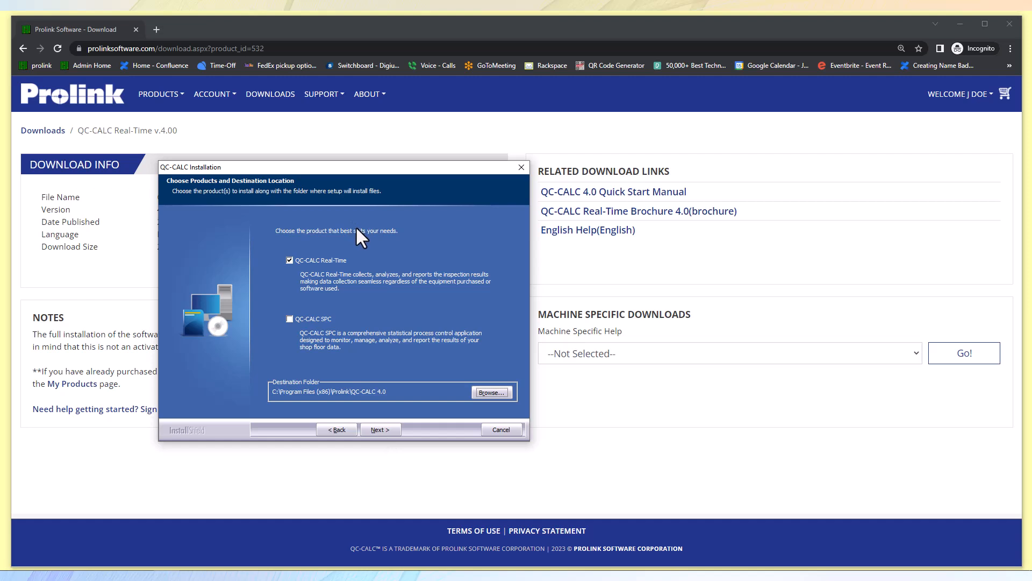
{"action": "mouse_move", "coordinate": [369, 243]}
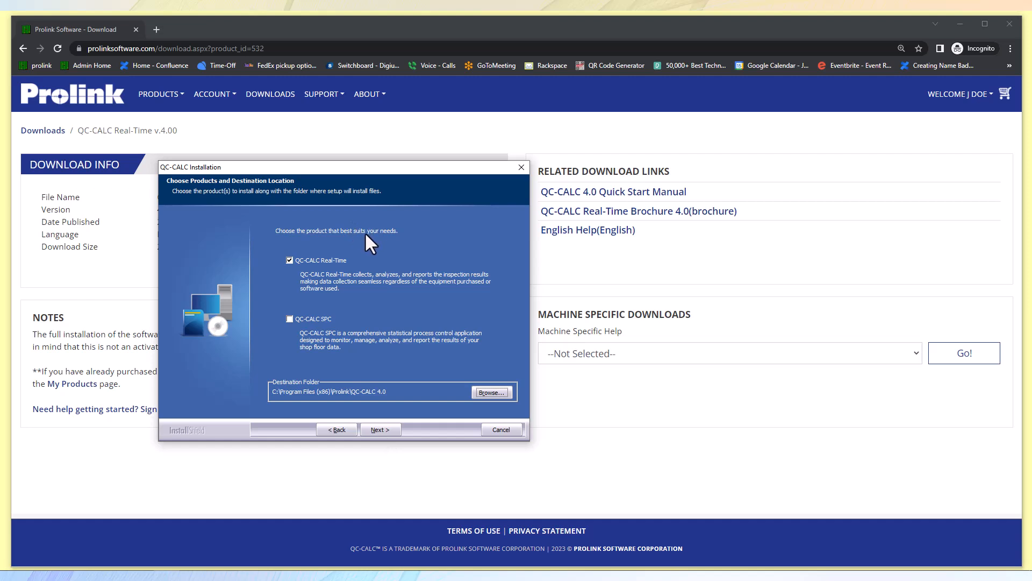
{"action": "mouse_move", "coordinate": [366, 243]}
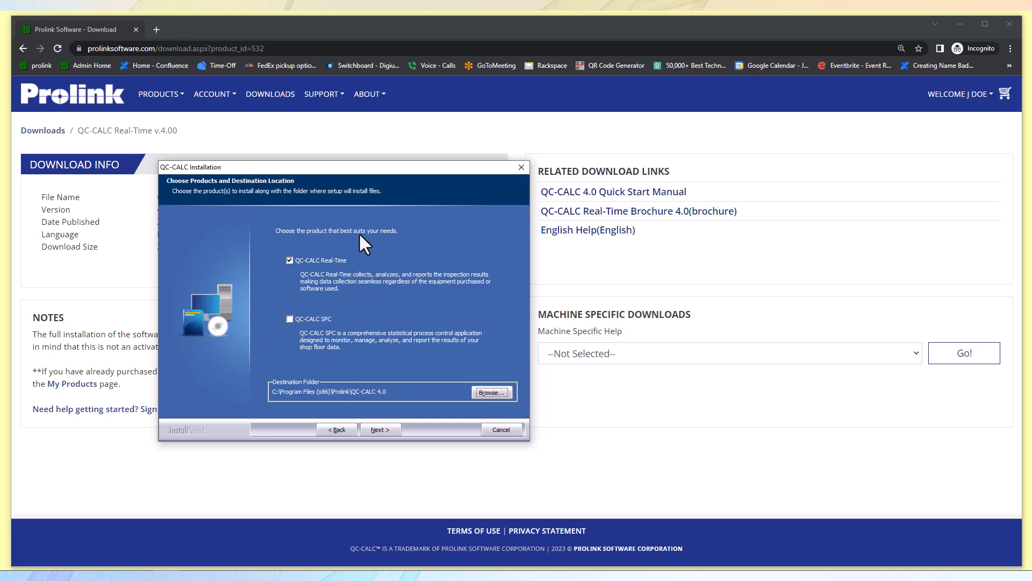
{"action": "mouse_move", "coordinate": [339, 288]}
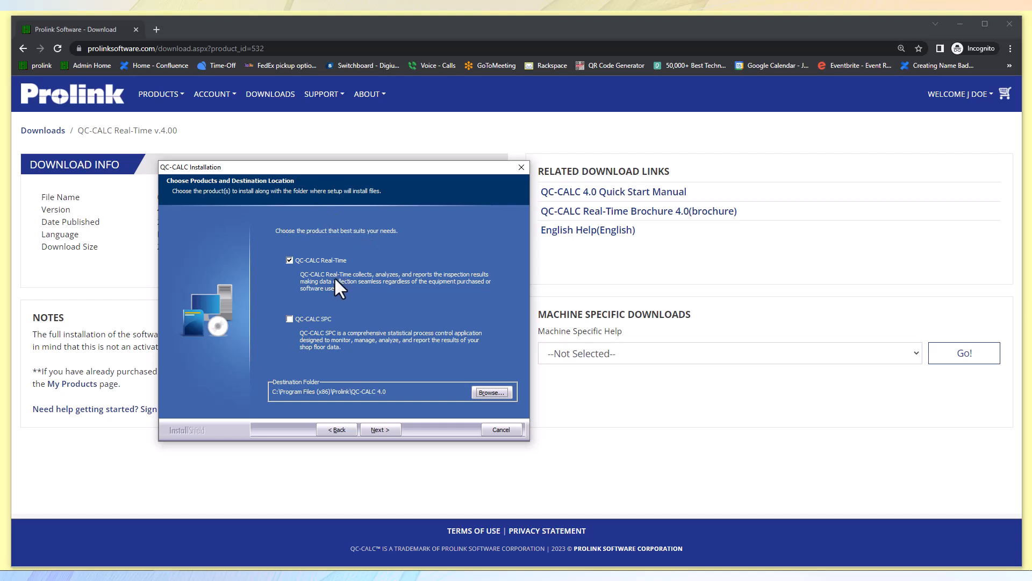
{"action": "mouse_move", "coordinate": [349, 287]}
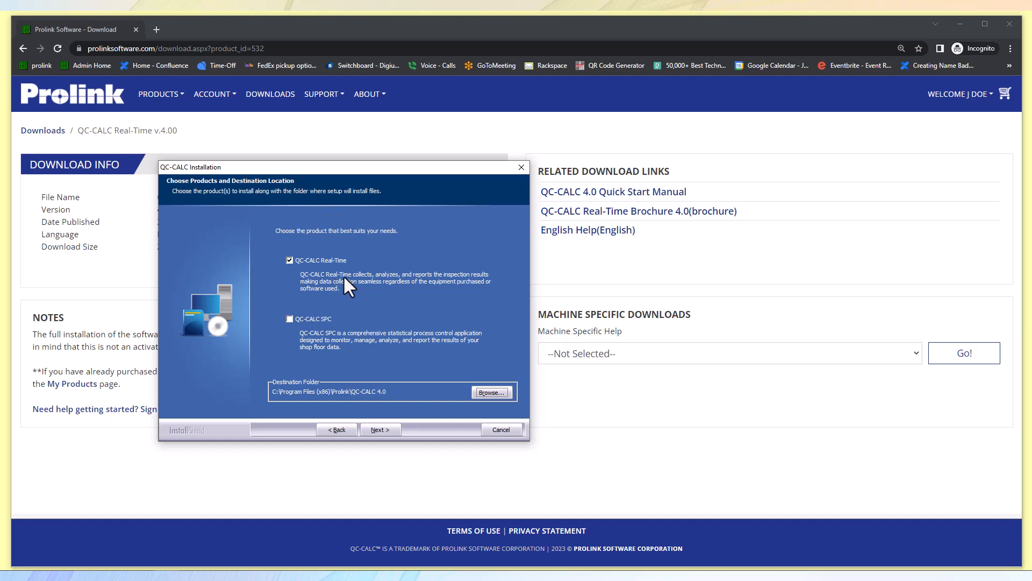
{"action": "mouse_move", "coordinate": [355, 278]}
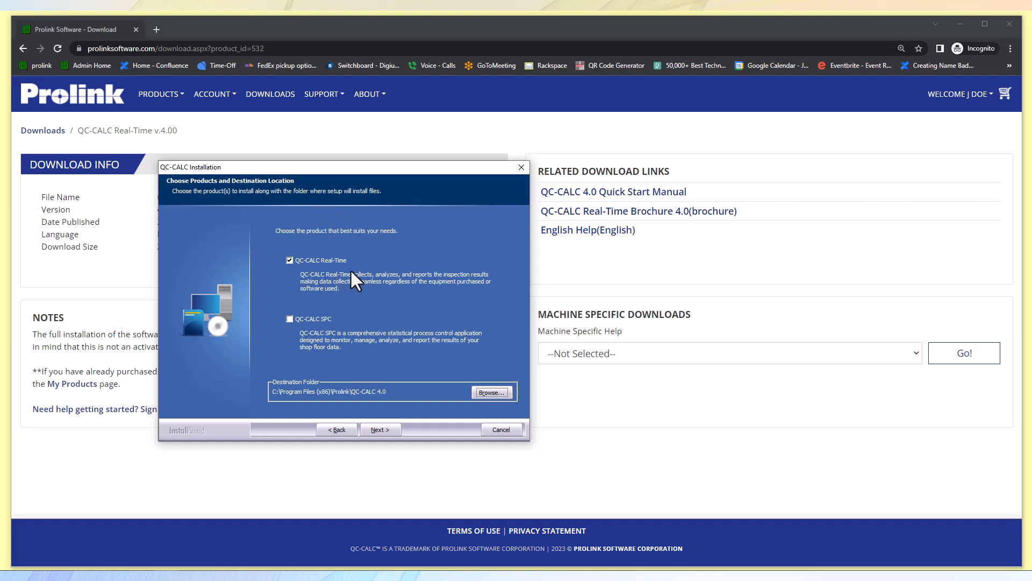
{"action": "mouse_move", "coordinate": [354, 374]}
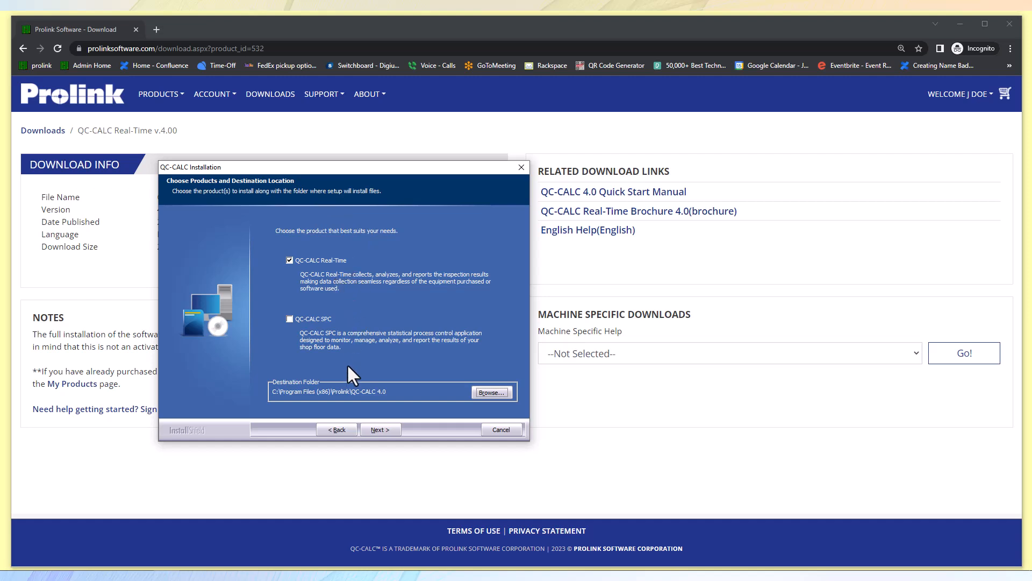
{"action": "mouse_move", "coordinate": [347, 368]}
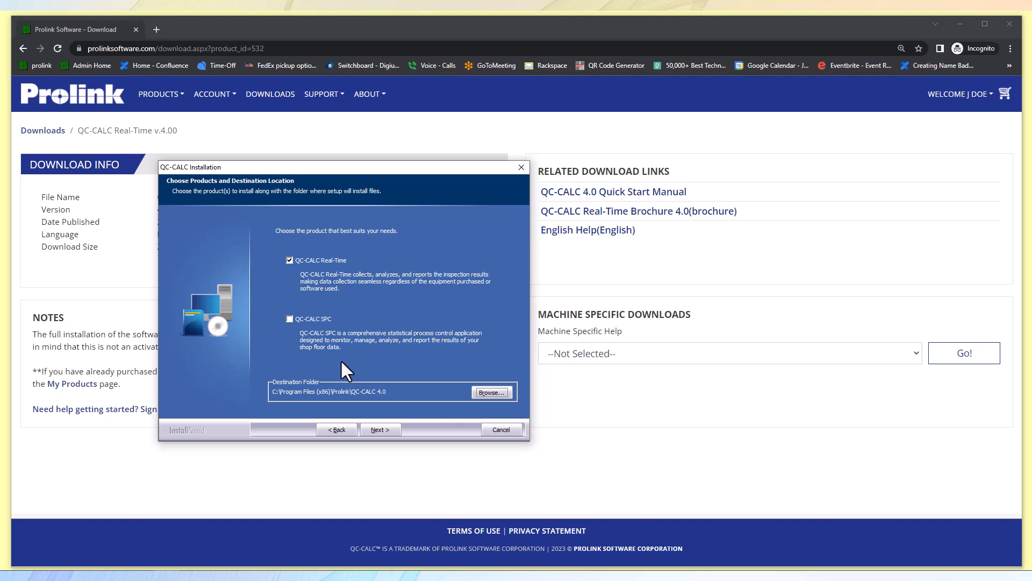
- Confirm QC-CALC Real-Time only and install it to the default folder
{"action": "left_click", "coordinate": [379, 429]}
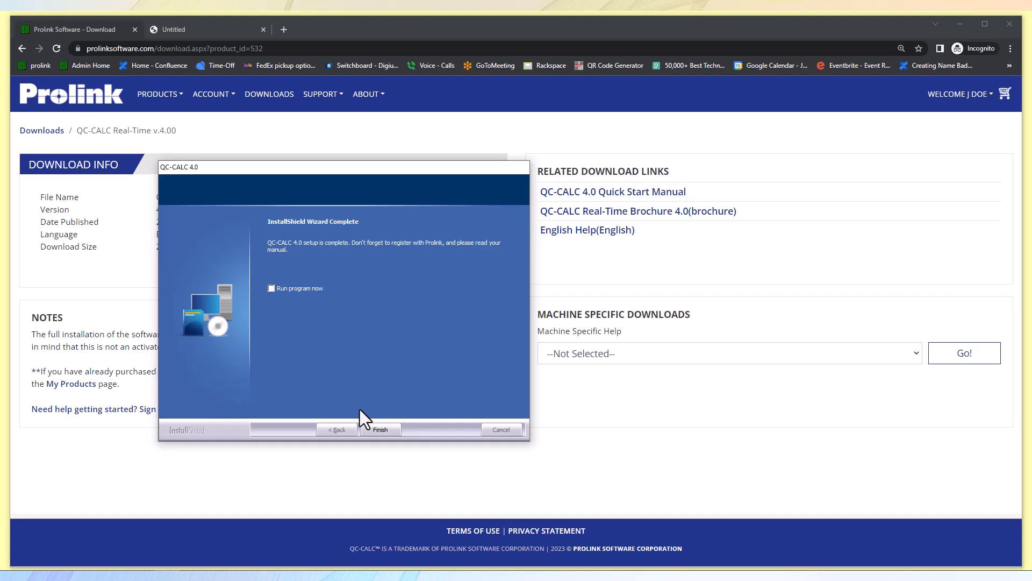
{"action": "mouse_move", "coordinate": [358, 419]}
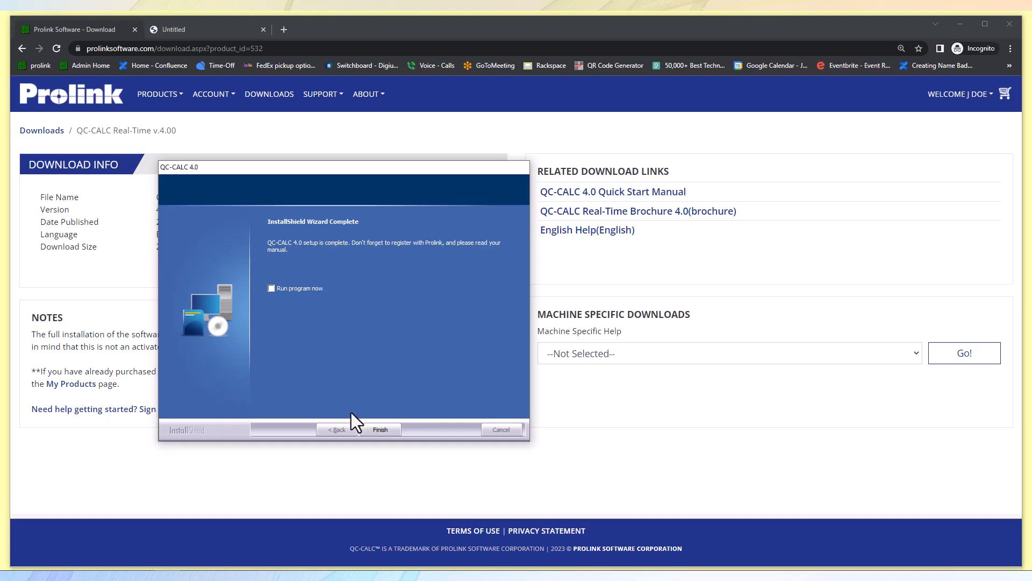
{"action": "mouse_move", "coordinate": [352, 425]}
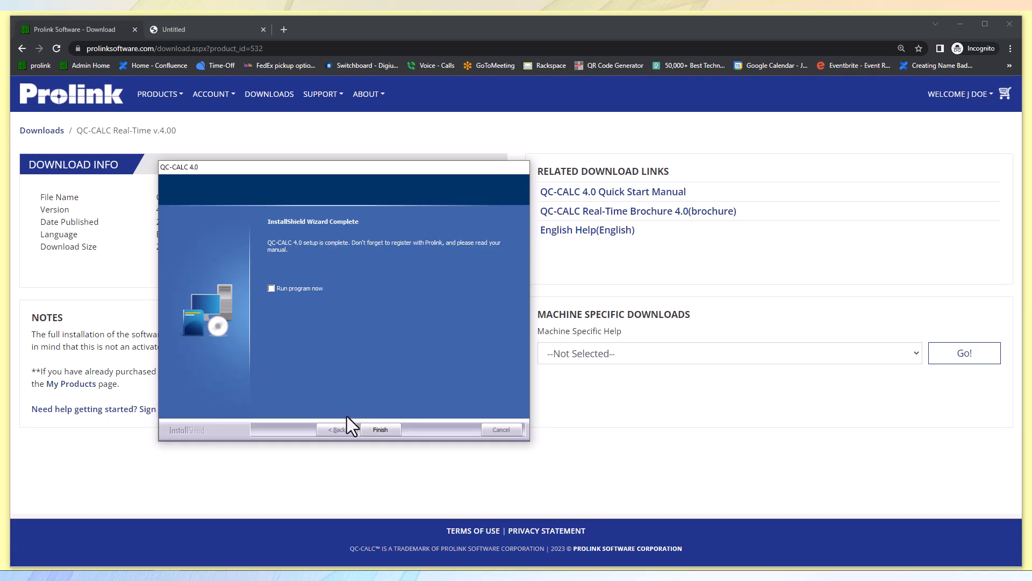
{"action": "mouse_move", "coordinate": [347, 429]}
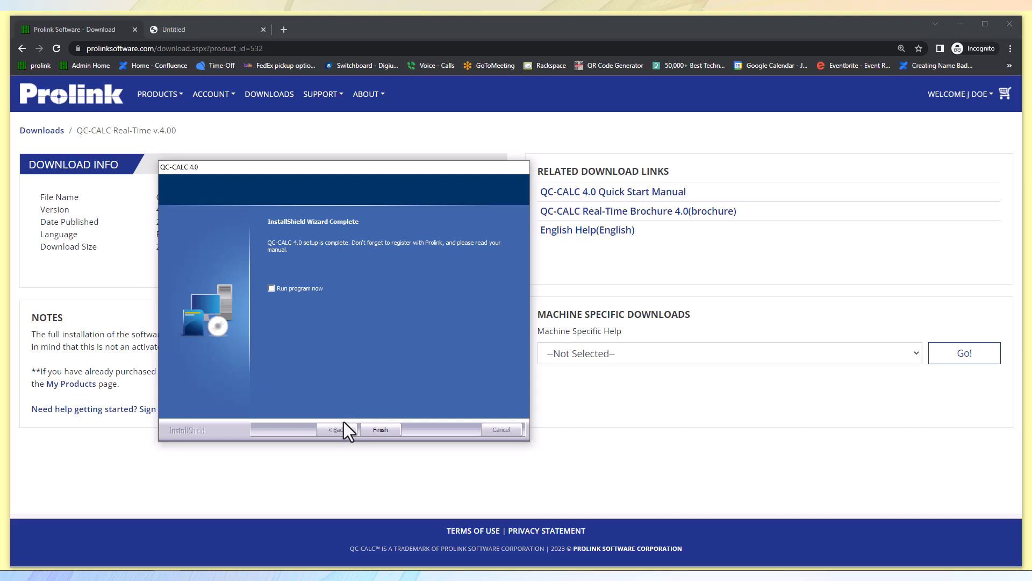
{"action": "mouse_move", "coordinate": [329, 443]}
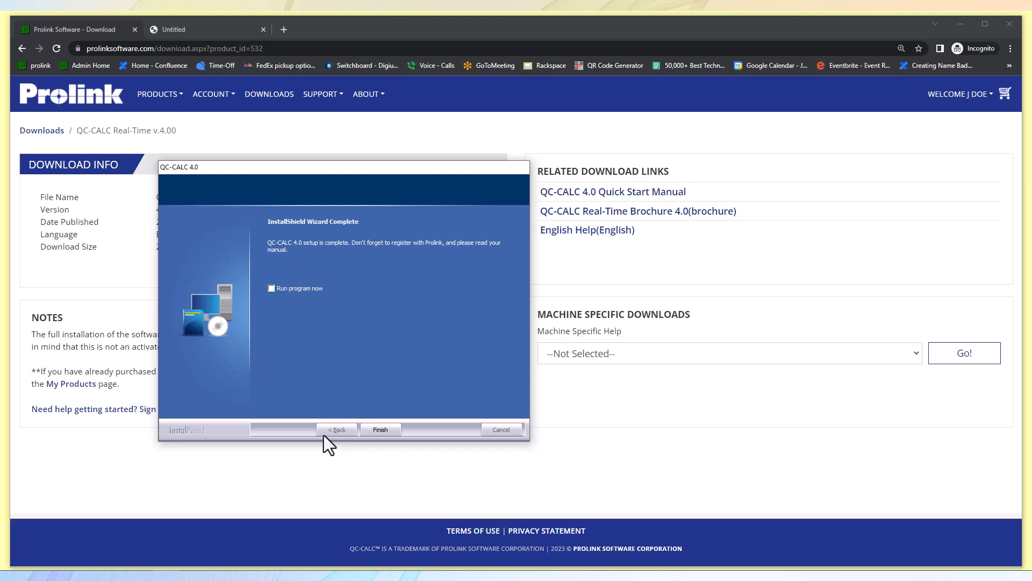
{"action": "mouse_move", "coordinate": [380, 429]}
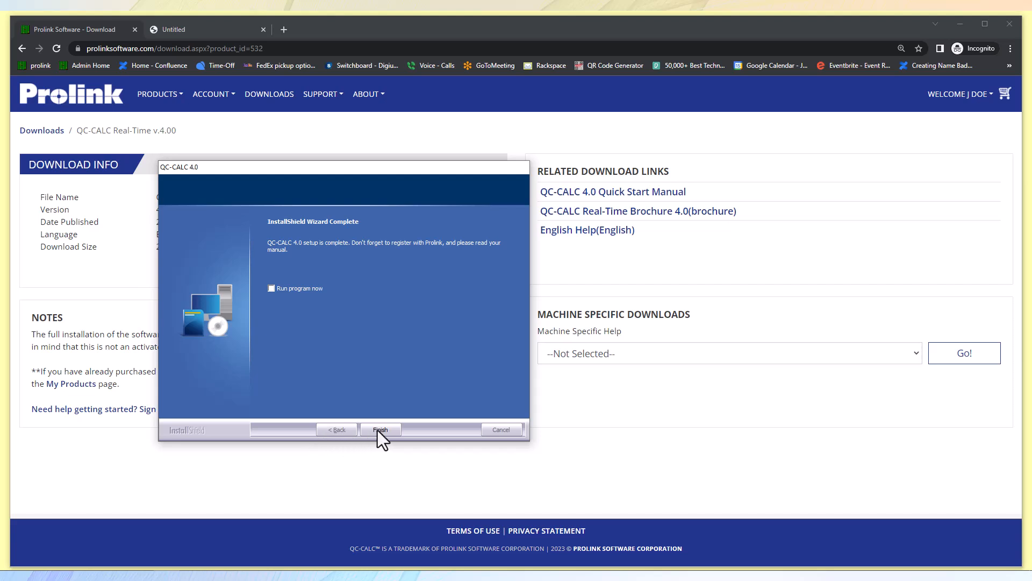
- Finish the QC-CALC 4.0 InstallShield Wizard
{"action": "left_click", "coordinate": [380, 429]}
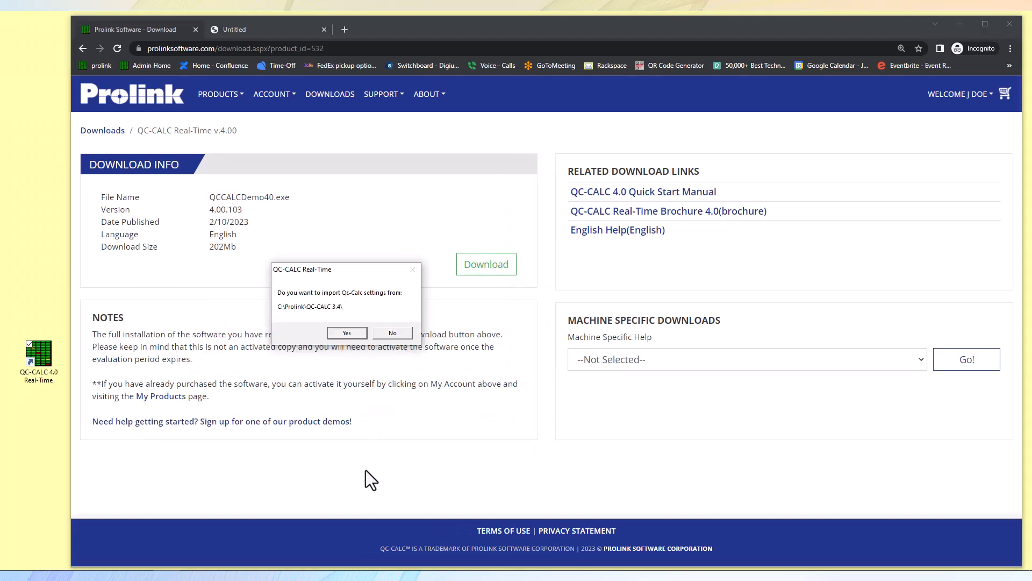
{"action": "mouse_move", "coordinate": [364, 479]}
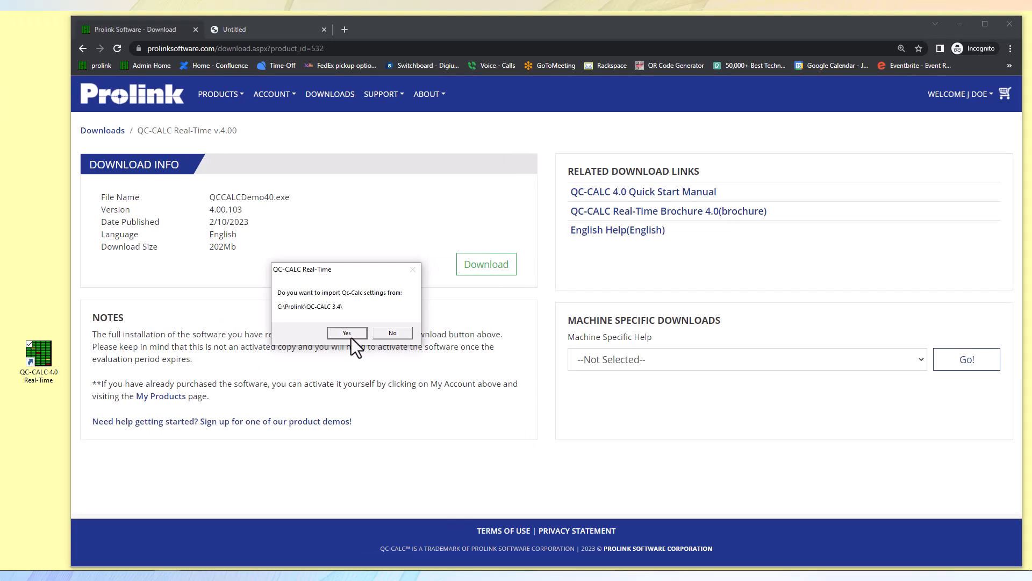
{"action": "mouse_move", "coordinate": [342, 368]}
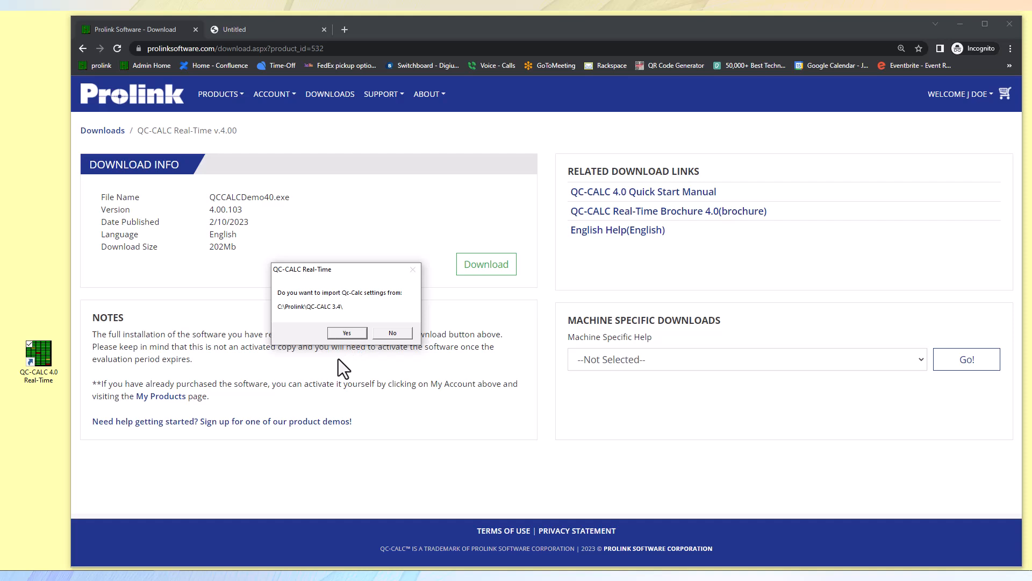
{"action": "mouse_move", "coordinate": [339, 375]}
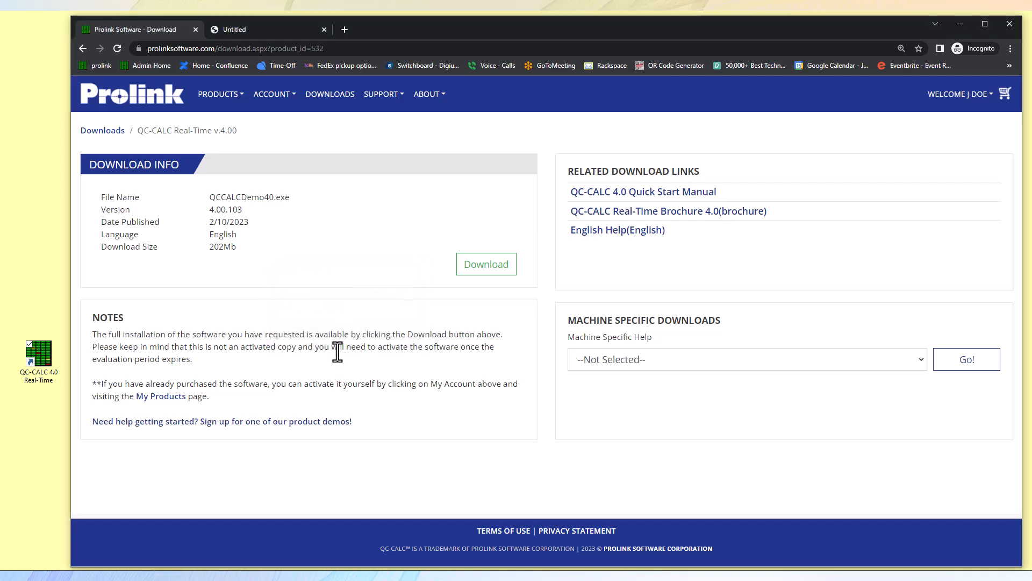
{"action": "mouse_move", "coordinate": [329, 373]}
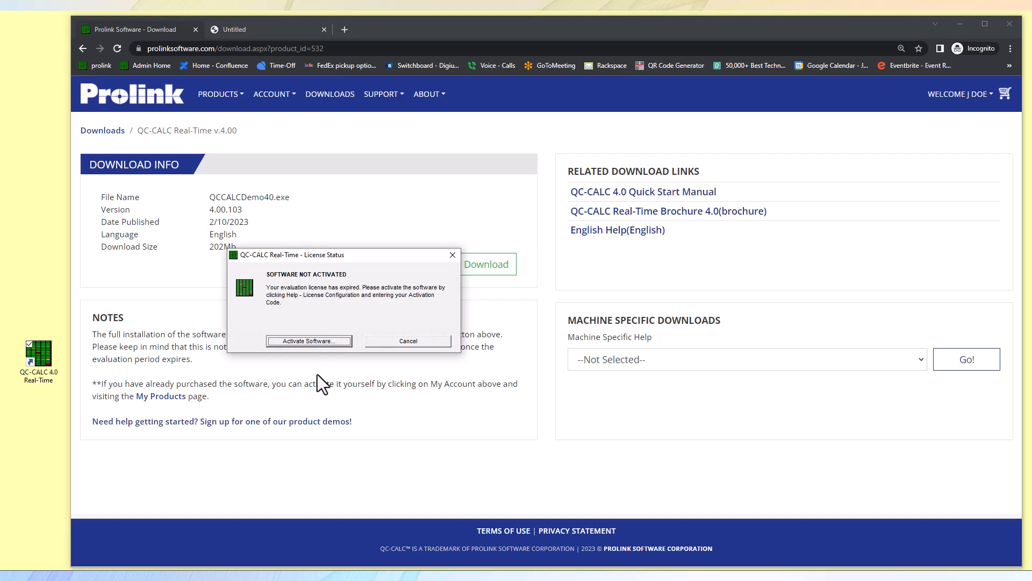
{"action": "mouse_move", "coordinate": [321, 385]}
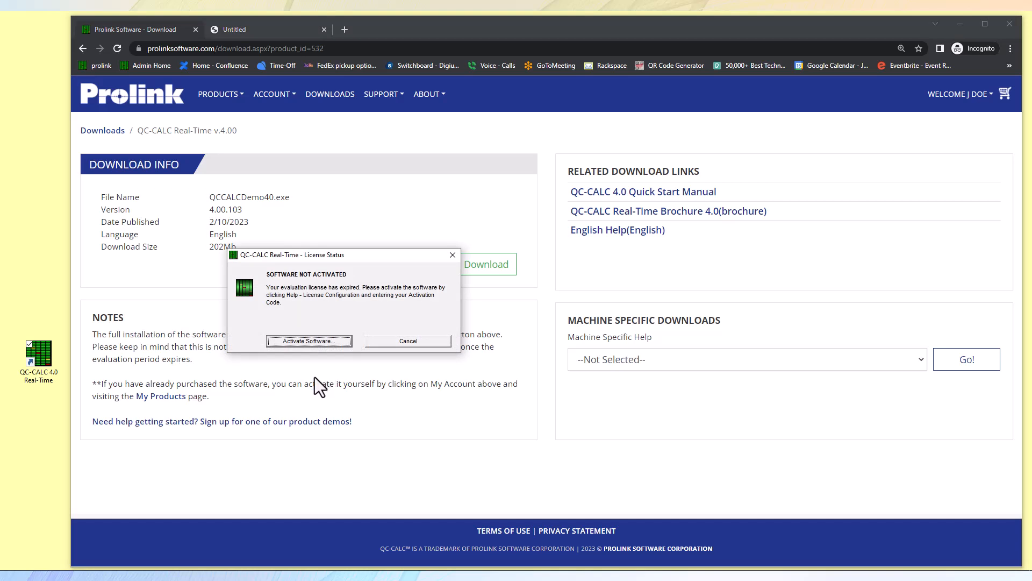
{"action": "mouse_move", "coordinate": [336, 376]}
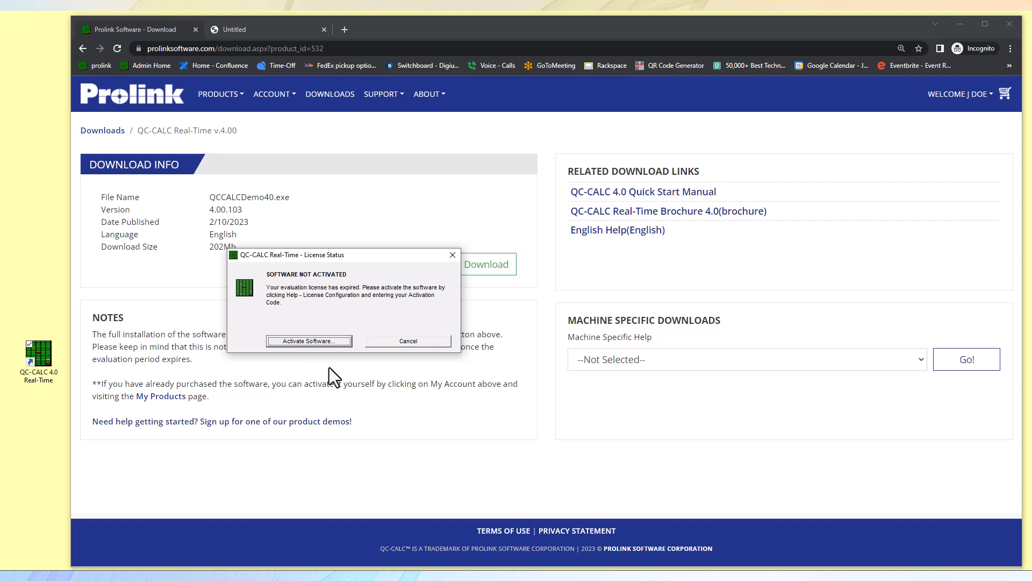
{"action": "mouse_move", "coordinate": [340, 373]}
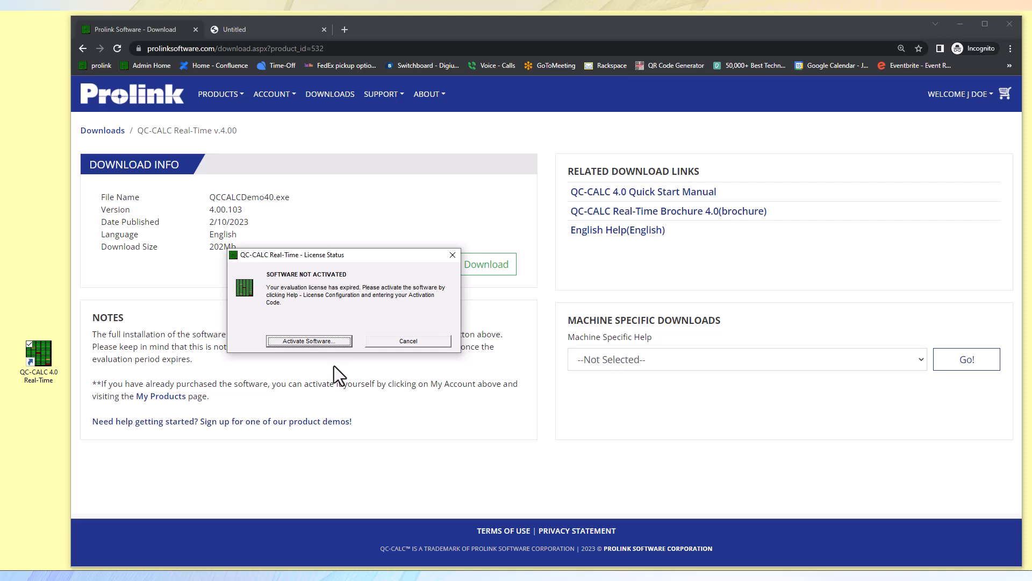
{"action": "mouse_move", "coordinate": [323, 387]}
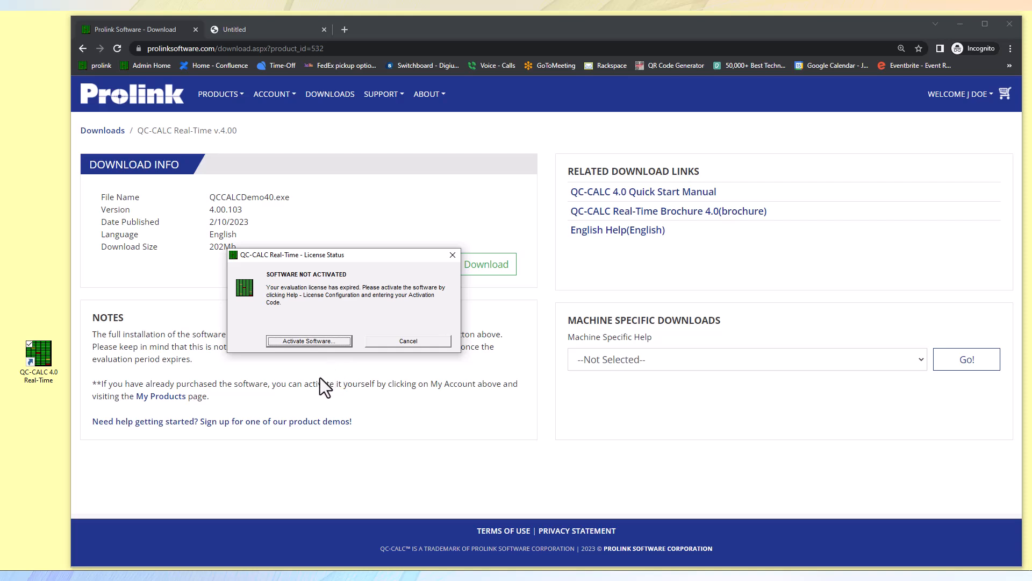
{"action": "mouse_move", "coordinate": [311, 383]}
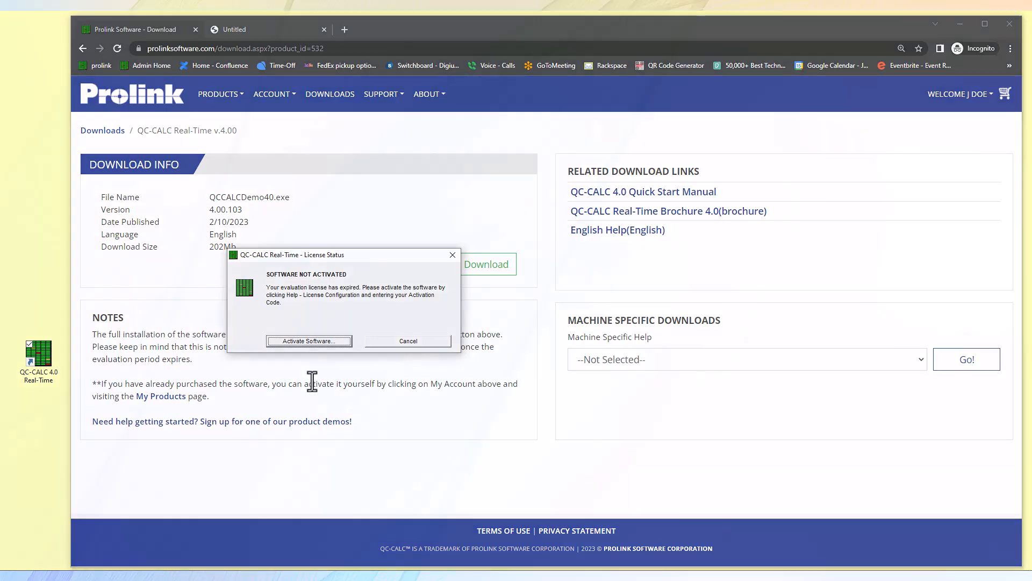